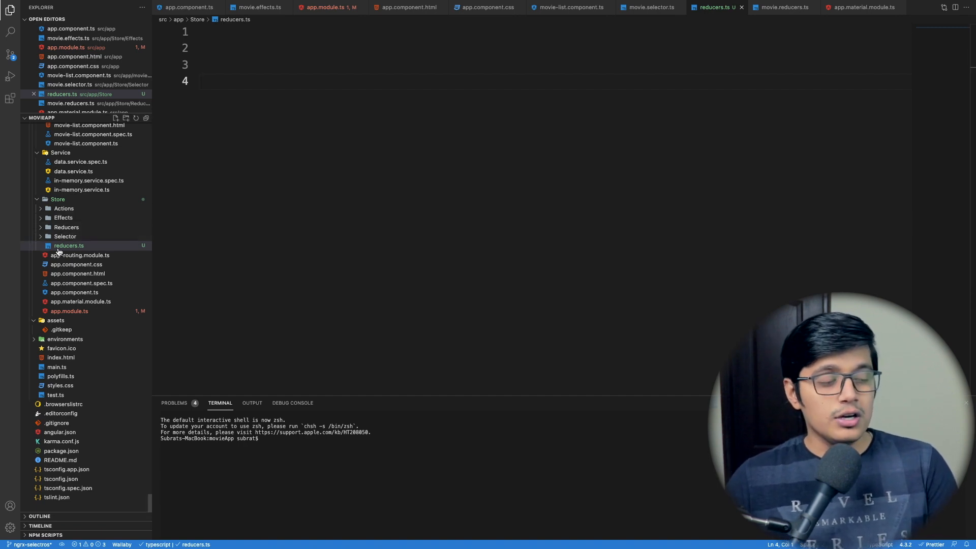
pyautogui.moveTo(68, 245)
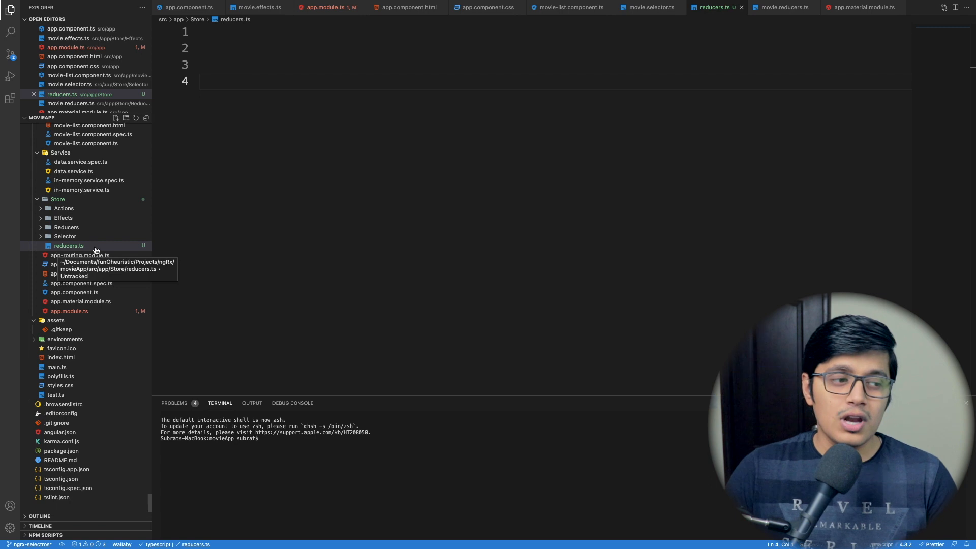
pyautogui.moveTo(242, 220)
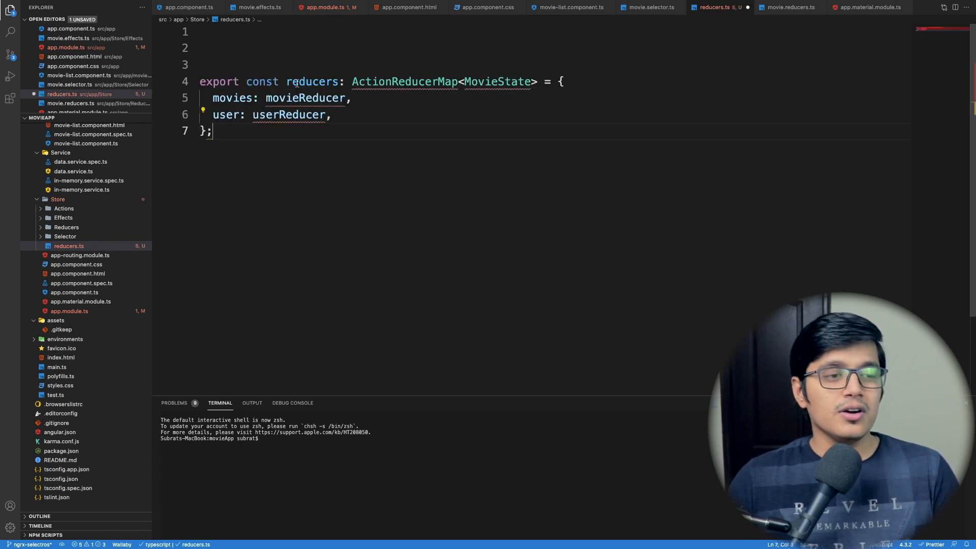
# Paste the reducers ActionReducerMap<MovieState> with movies: movieReducer and user: userReducer, accepting auto imports
pyautogui.click(330, 81)
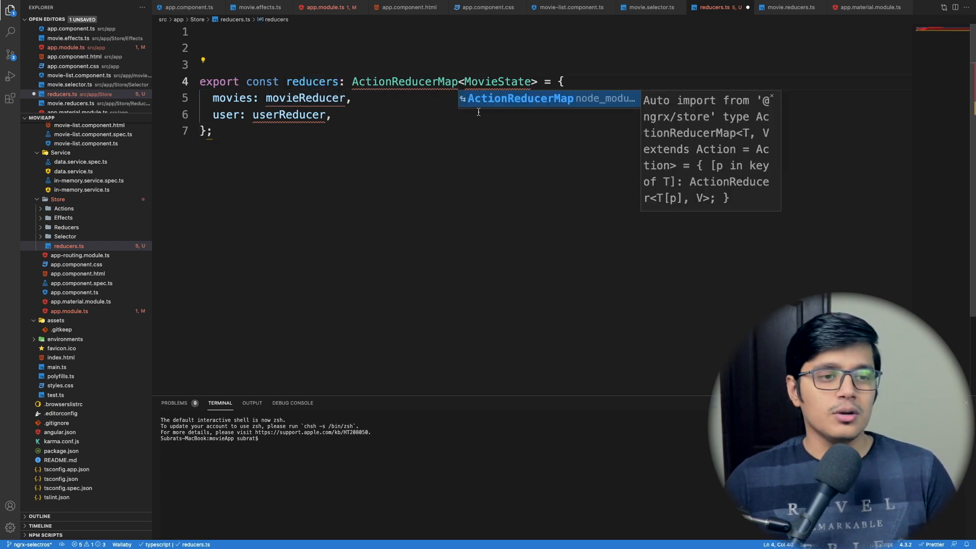
pyautogui.press('Enter')
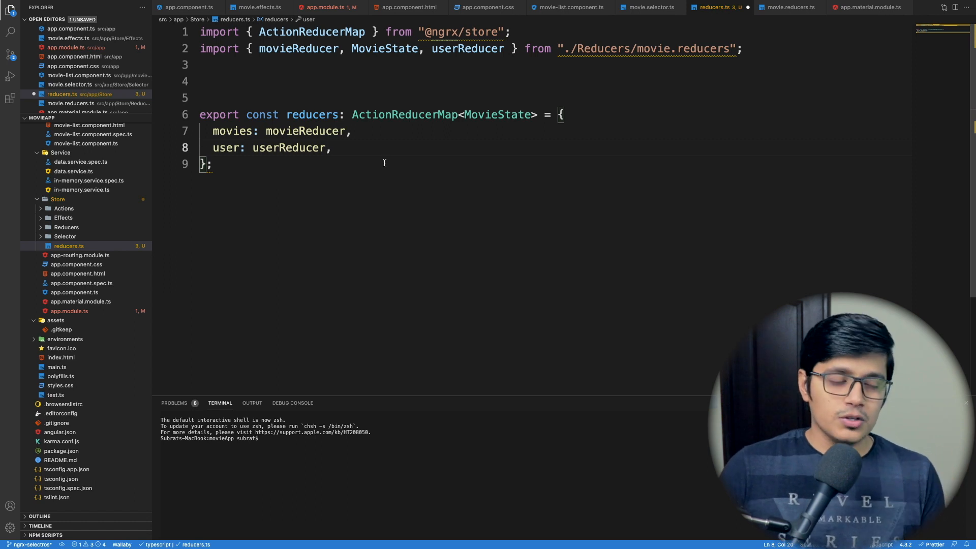
pyautogui.moveTo(209, 135)
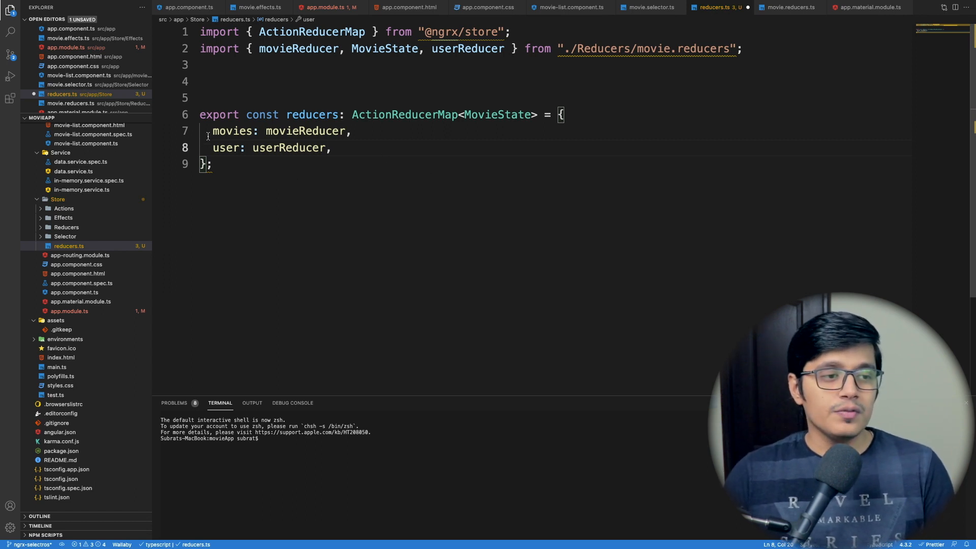
pyautogui.moveTo(213, 131); pyautogui.dragTo(332, 148)
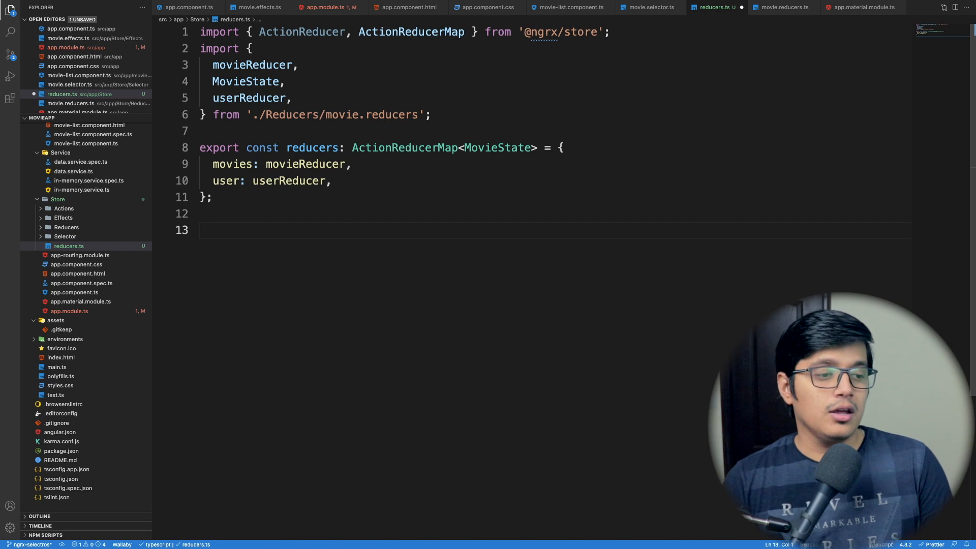
# Declare debugMeta as an arrow function taking reducer: ActionReducer<any>
pyautogui.write('const debugMeta =')
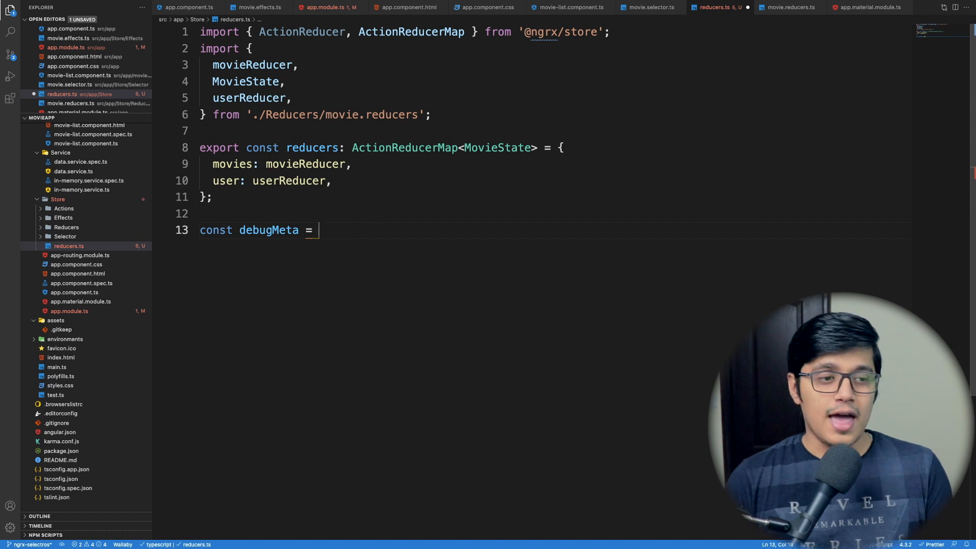
pyautogui.write('()')
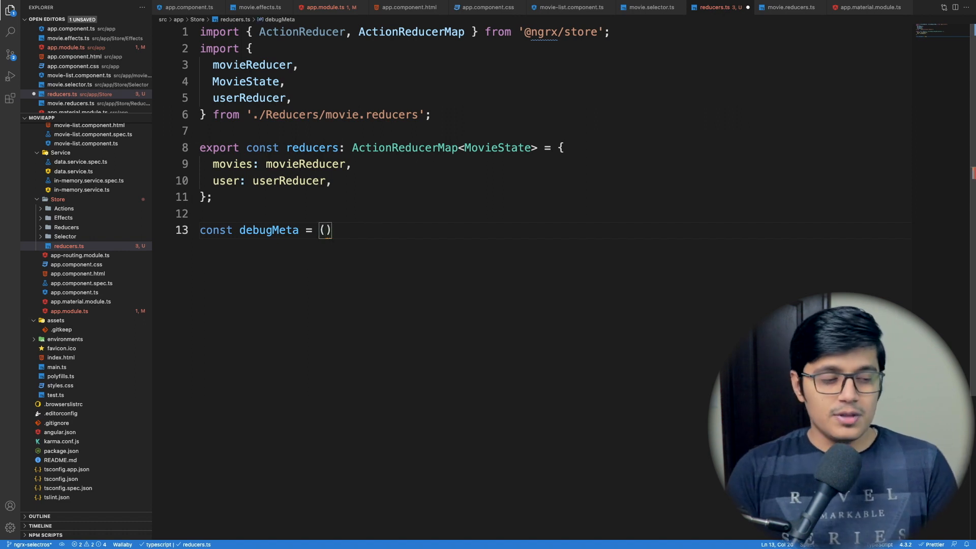
pyautogui.write('reducer: ActionReducer<any>')
pyautogui.write('return (state, action) => {')
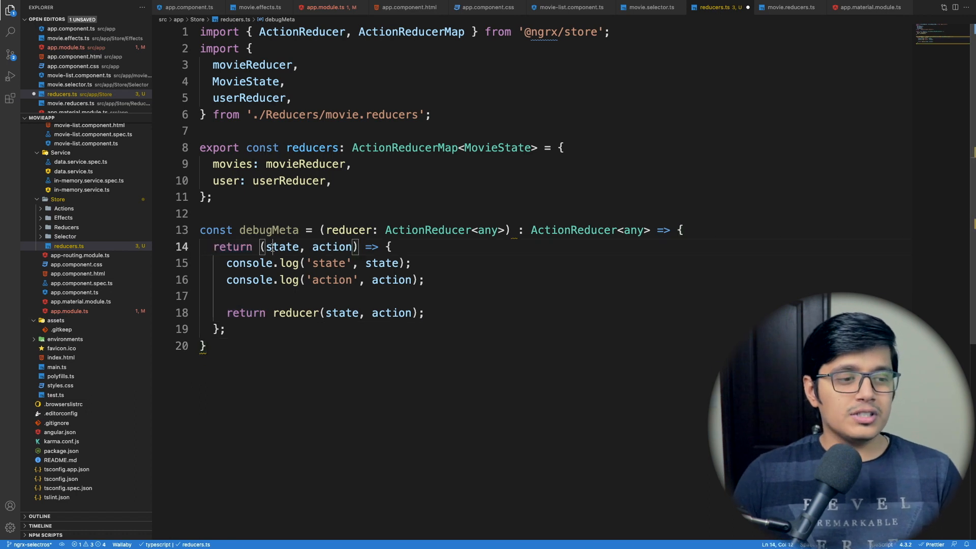
# Return (state, action) that console.logs both and calls reducer(state, action), importing MetaReducer
pyautogui.doubleClick(331, 246)
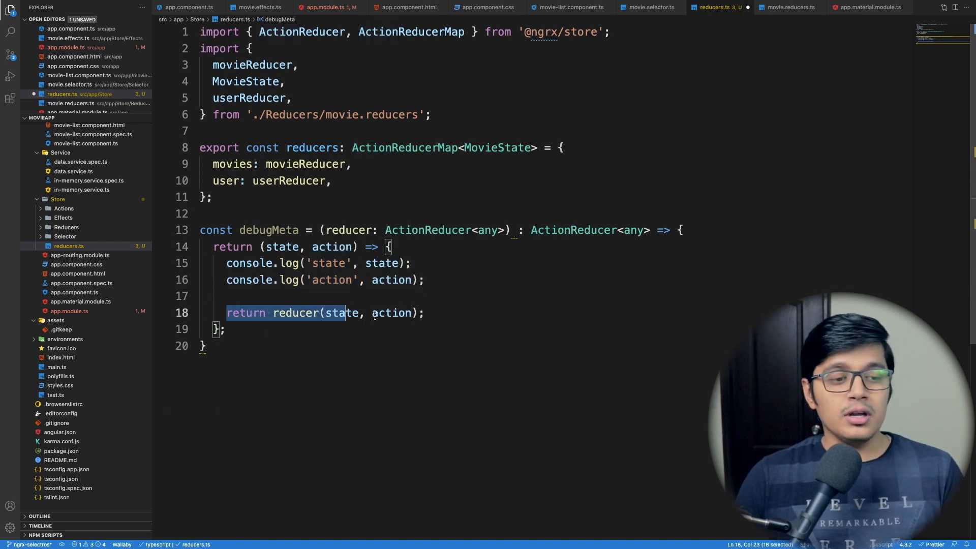
pyautogui.doubleClick(295, 312)
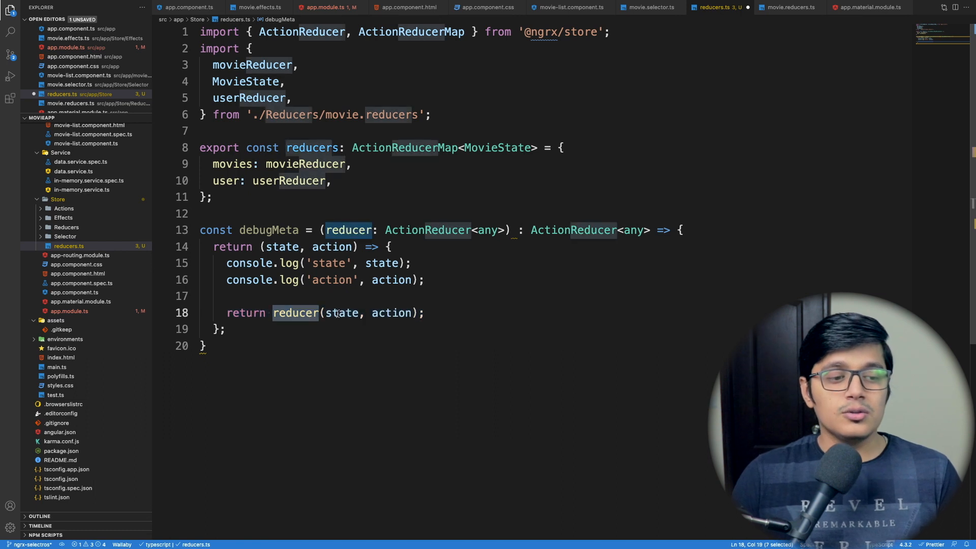
pyautogui.click(455, 295)
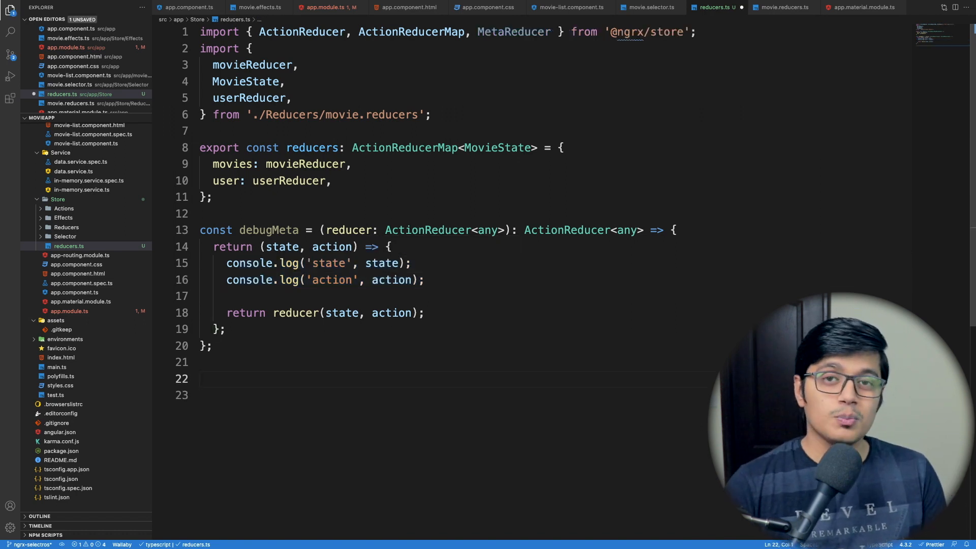
# Export const metaReducers: MetaReducer<MovieState>[] = [debugMeta] at the end of reducers.ts
pyautogui.write('export const metaReducers: MetaReducer<MovieState>[]')
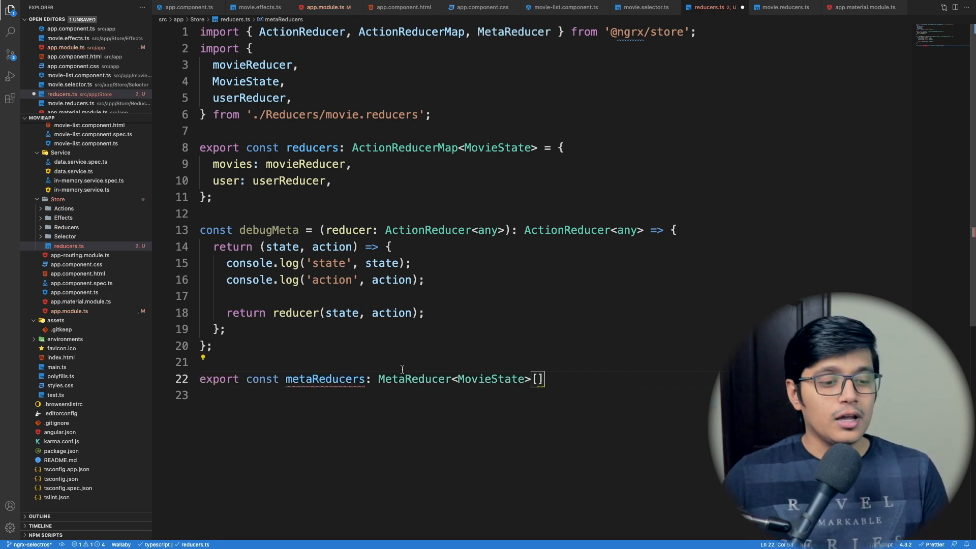
pyautogui.doubleClick(491, 378)
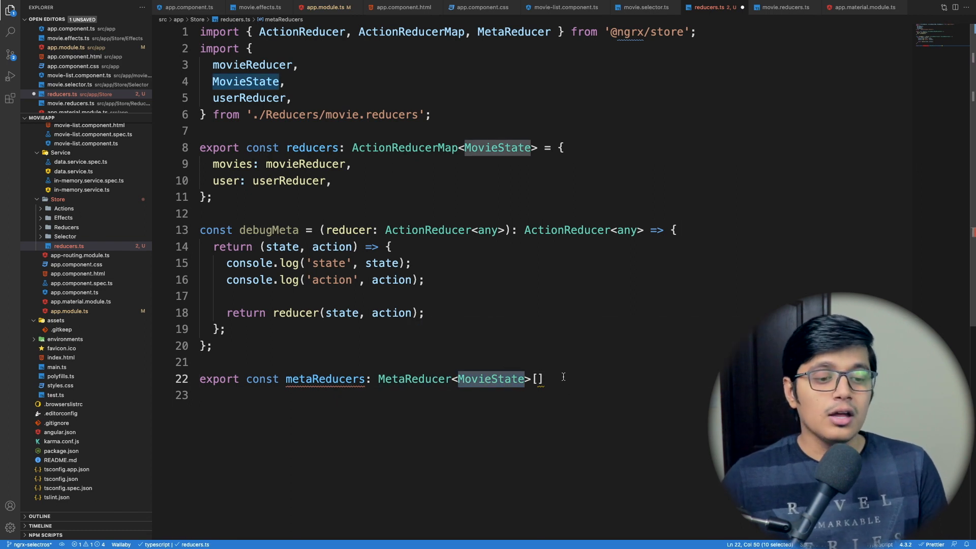
pyautogui.write('= [debugMeta];')
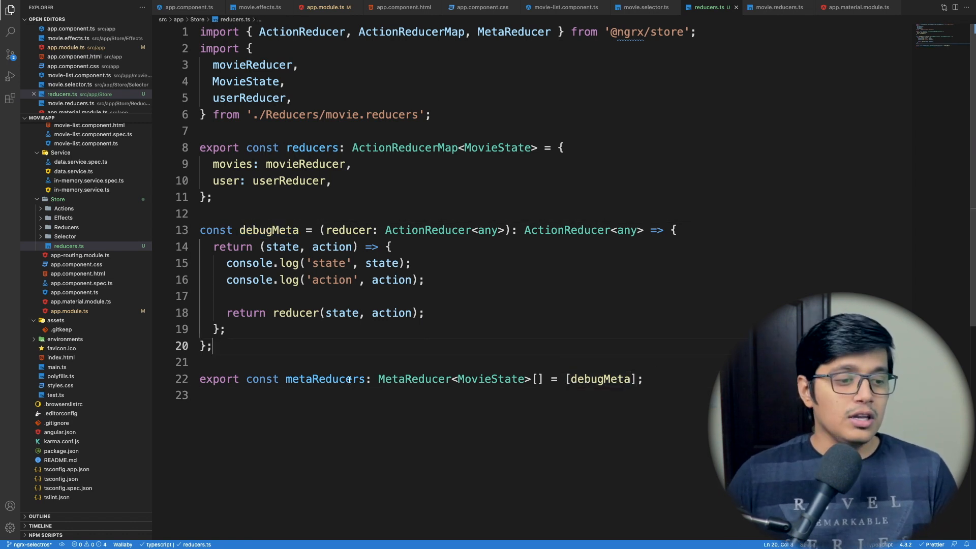
pyautogui.doubleClick(324, 378)
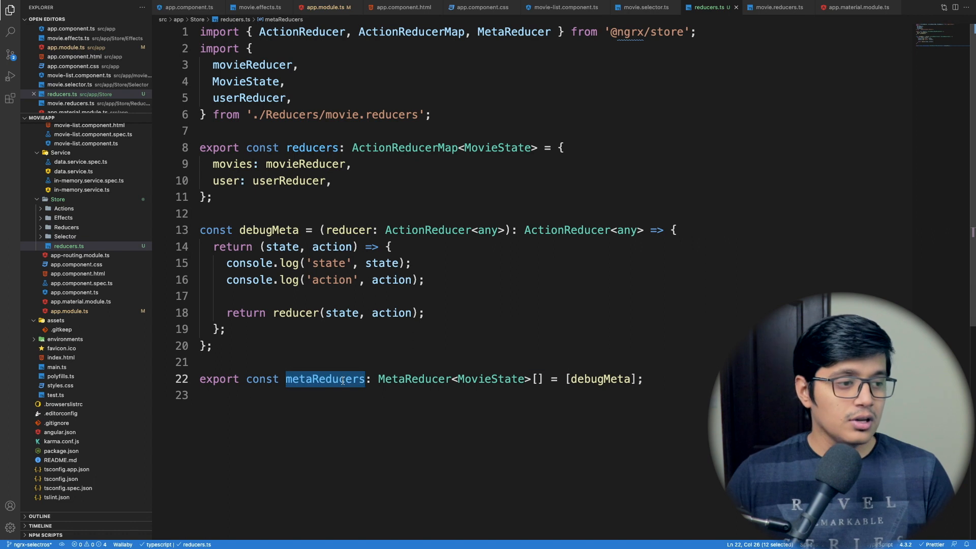
# In app.module.ts change StoreModule.forRoot to (reducers, { metaReducers }), save, and return to reducers.ts
pyautogui.click(323, 7)
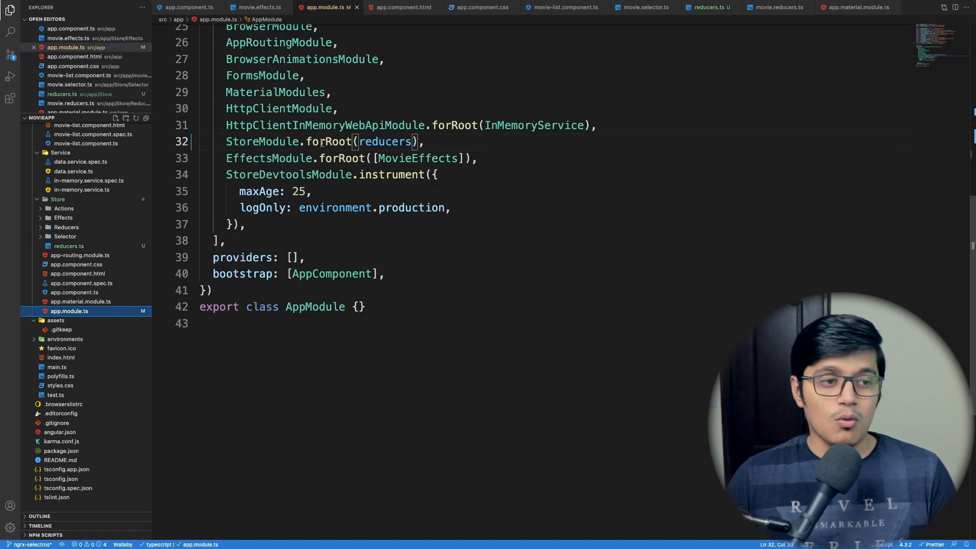
pyautogui.write(',{}')
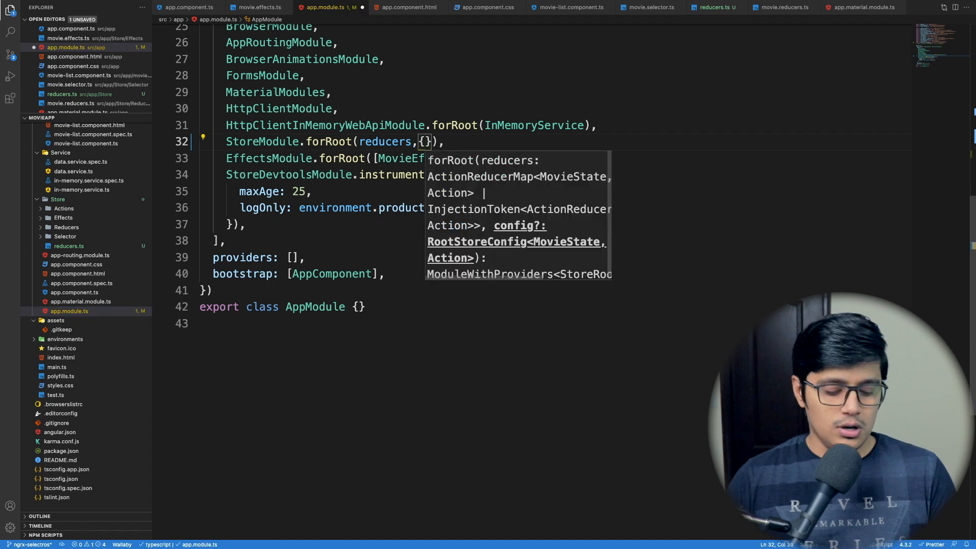
pyautogui.write('metaReducers')
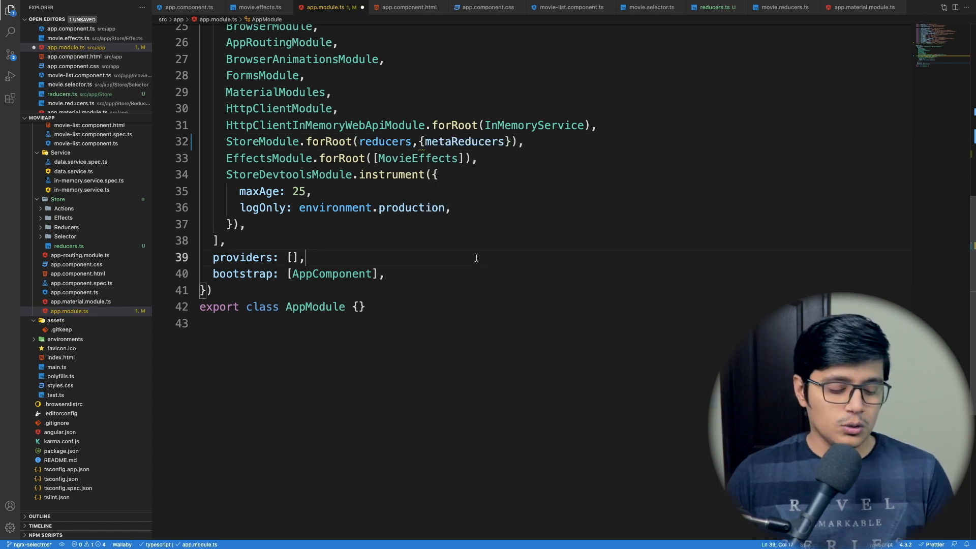
pyautogui.press('ctrl+s')
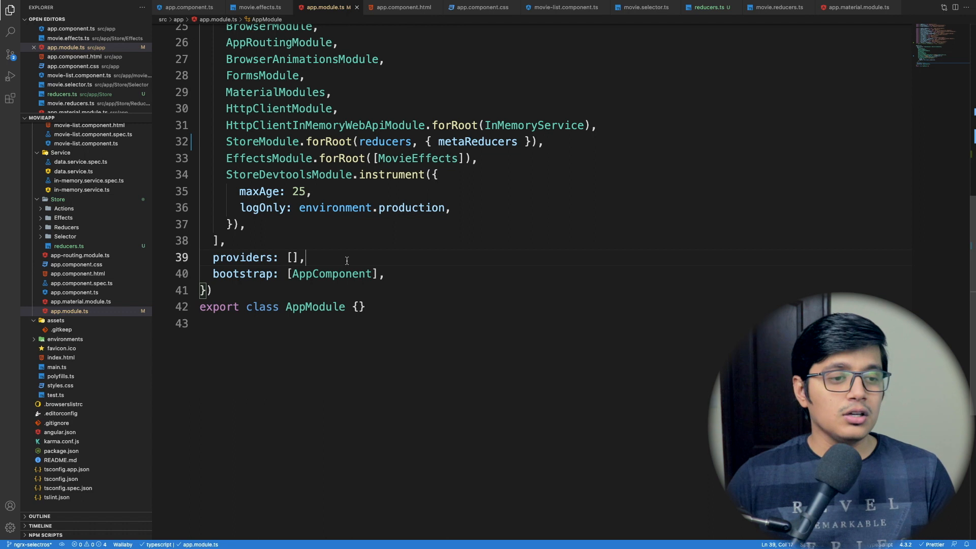
pyautogui.click(68, 246)
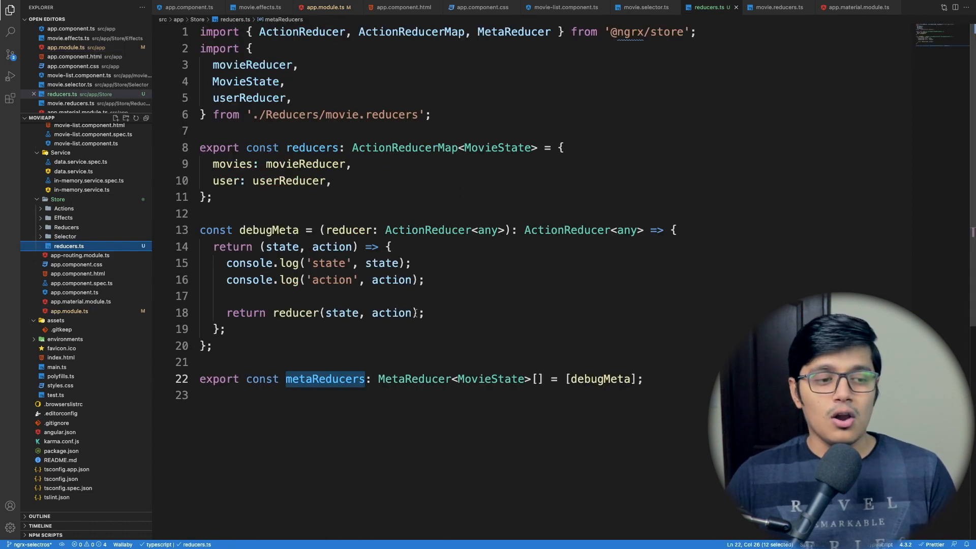
pyautogui.moveTo(443, 292)
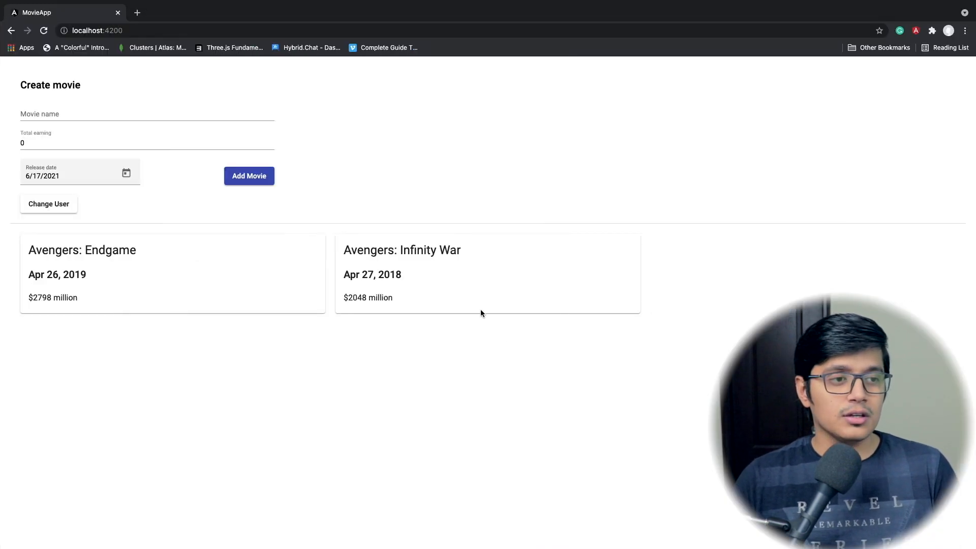
# Submit a new movie from the form and expand the first logged state showing three movies in the console
pyautogui.click(43, 30)
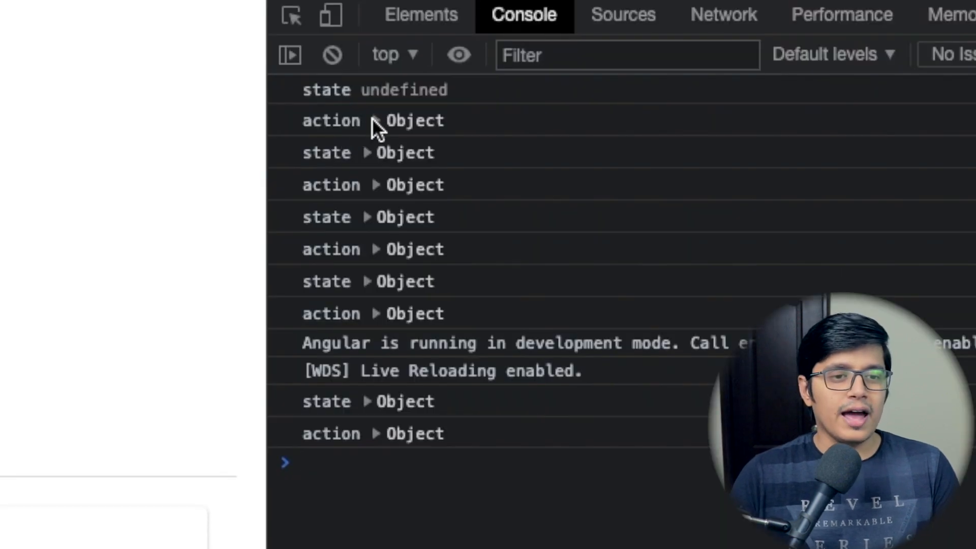
pyautogui.click(367, 153)
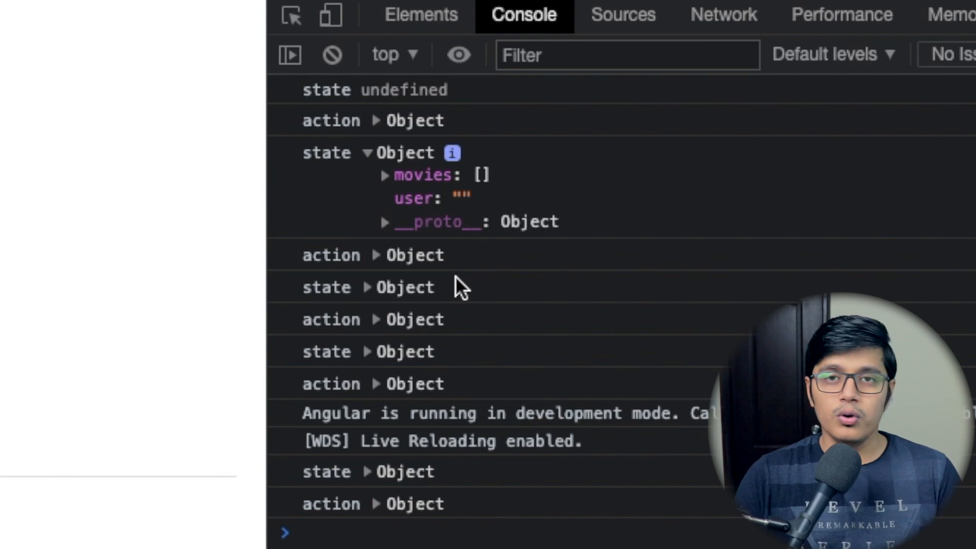
pyautogui.click(331, 55)
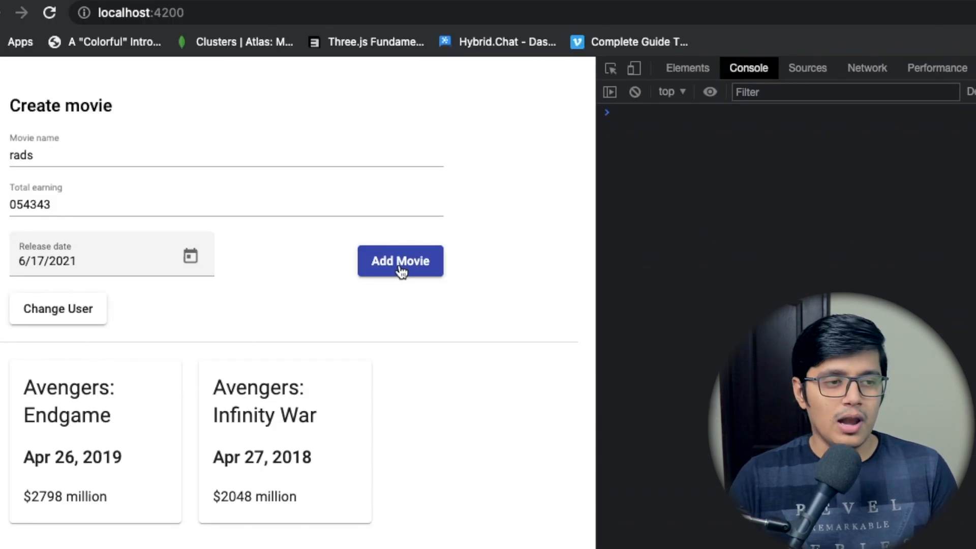
pyautogui.click(401, 261)
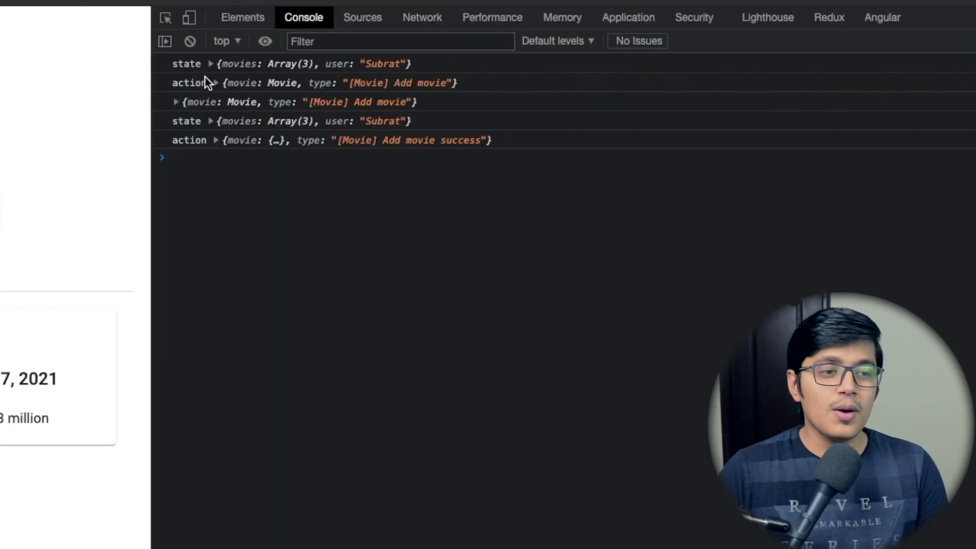
pyautogui.click(211, 63)
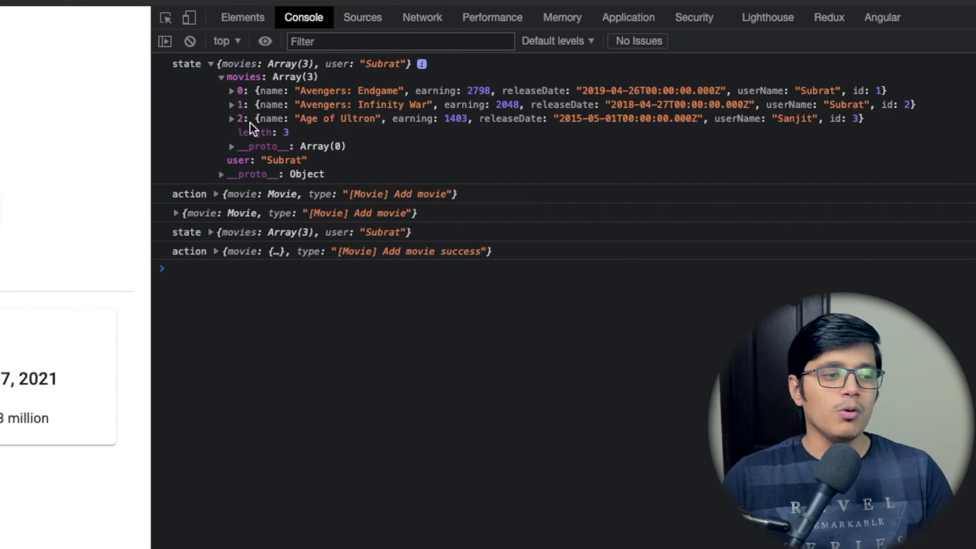
# In the Redux tab select [Movie] Get movie success and expand its state's movies array
pyautogui.click(828, 17)
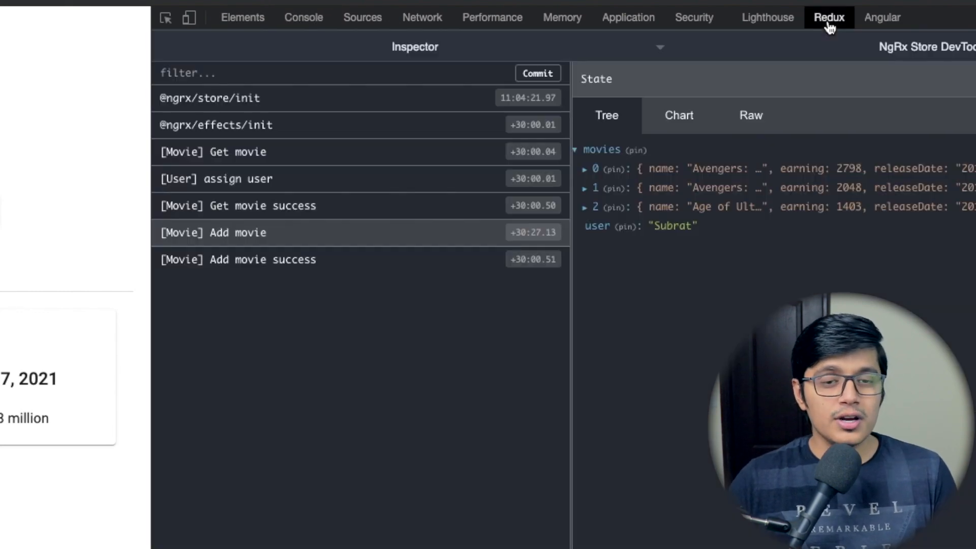
pyautogui.click(262, 206)
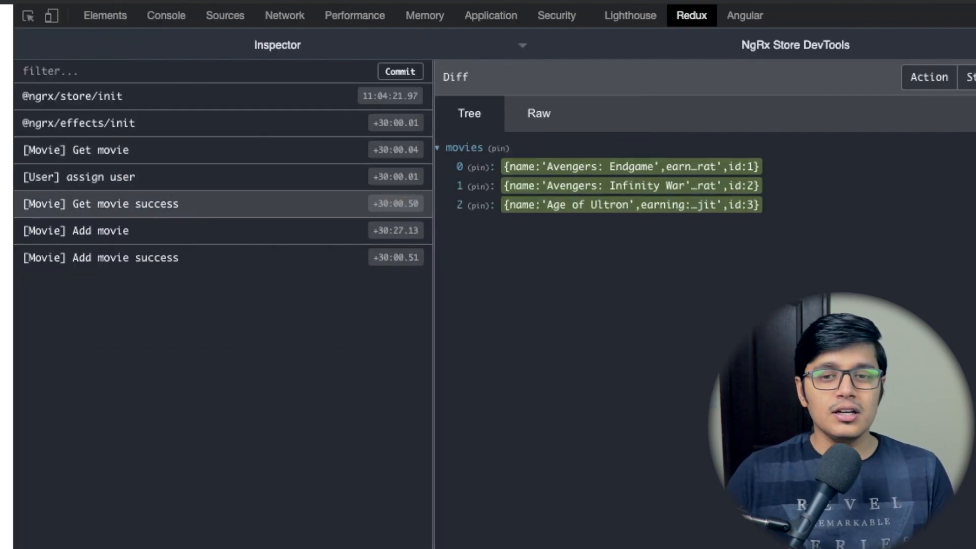
pyautogui.click(967, 77)
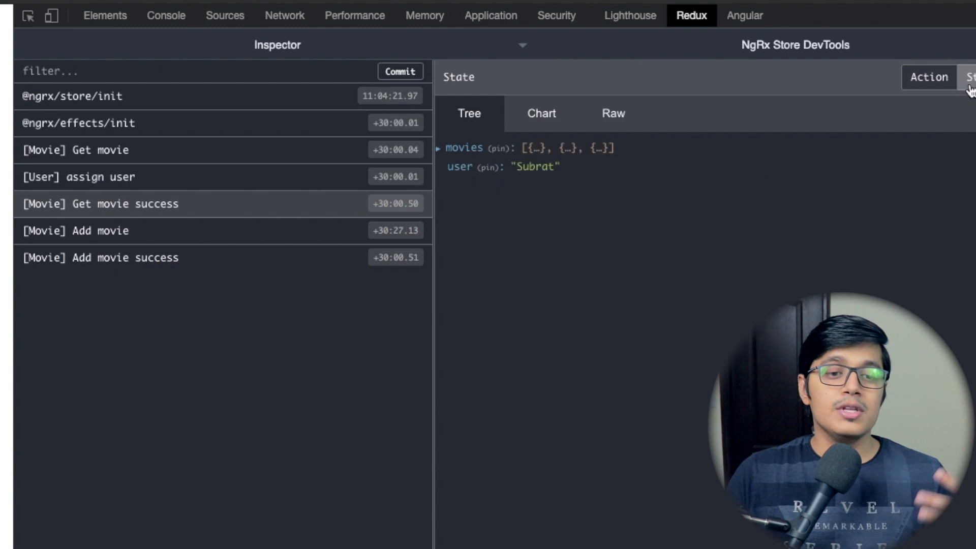
pyautogui.moveTo(442, 157)
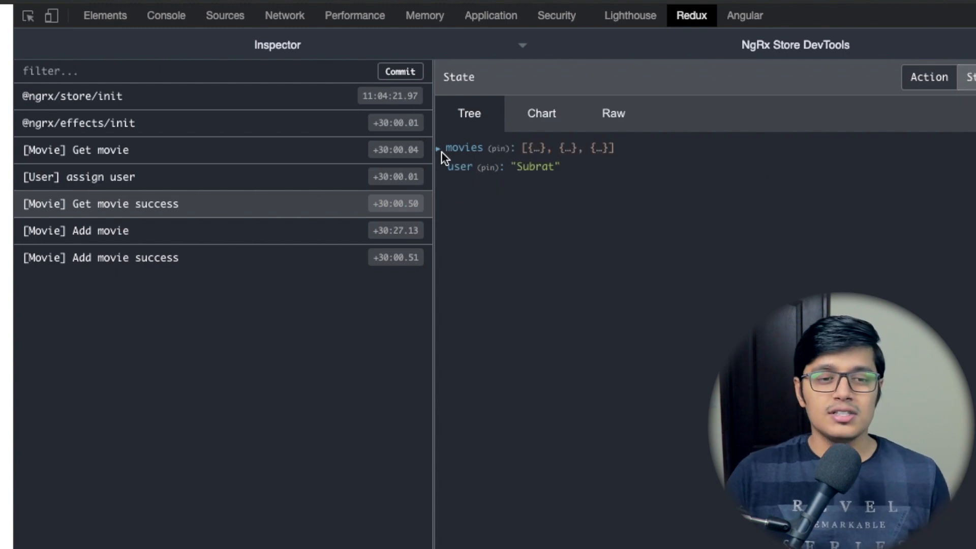
pyautogui.click(438, 148)
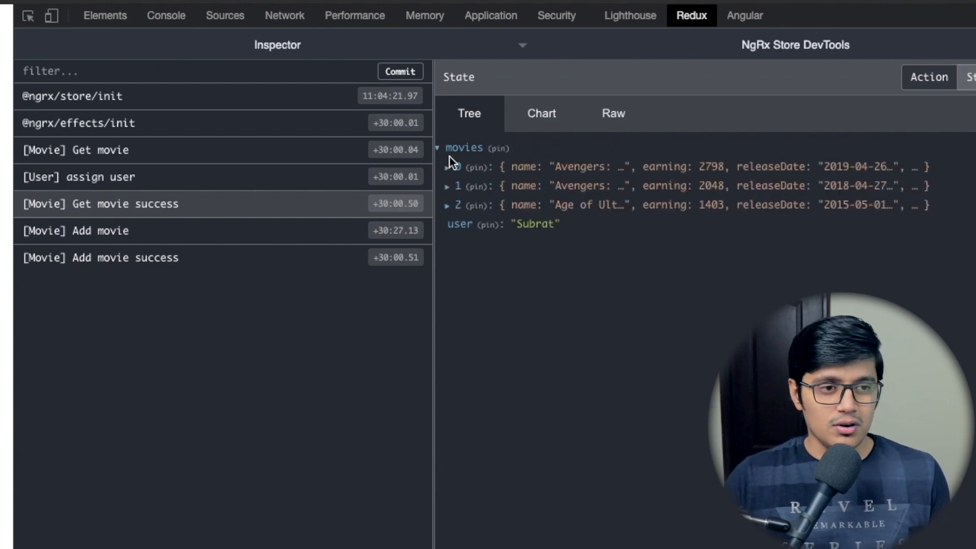
# Return to the Console tab showing the logged states and the Add movie success action
pyautogui.click(166, 15)
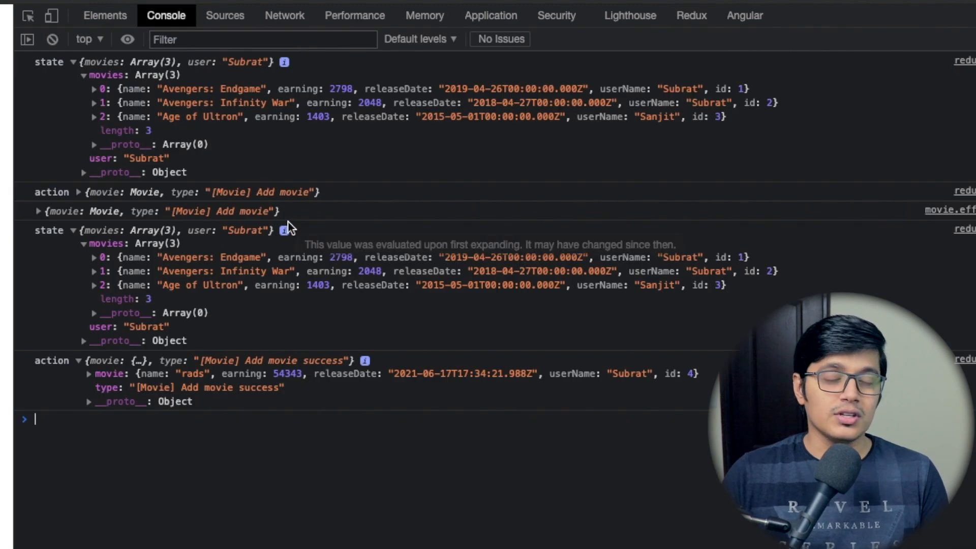
pyautogui.moveTo(276, 266)
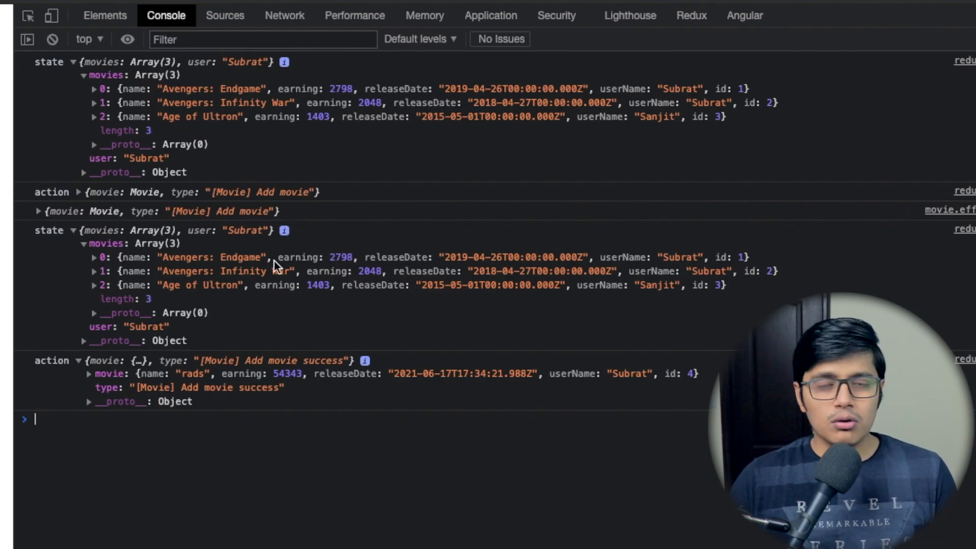
pyautogui.moveTo(267, 262)
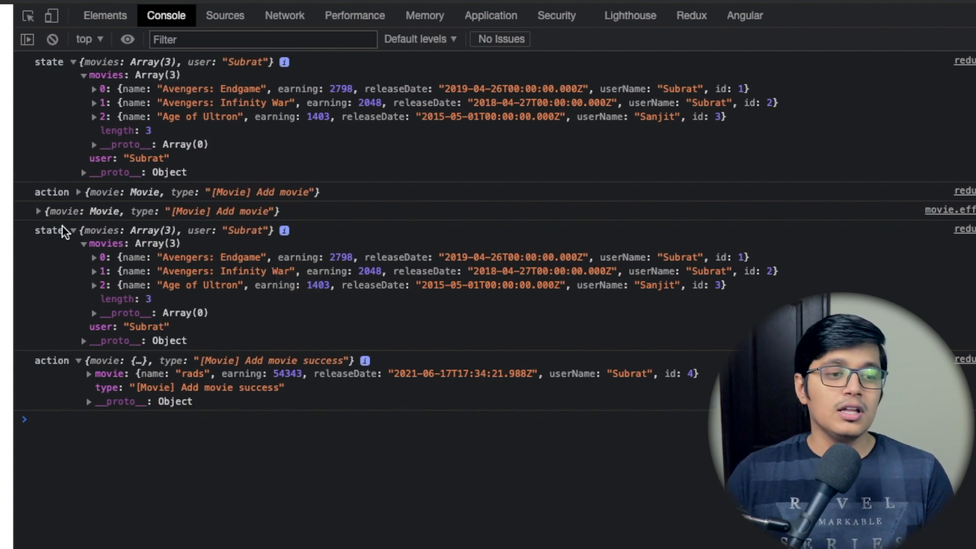
pyautogui.moveTo(67, 209)
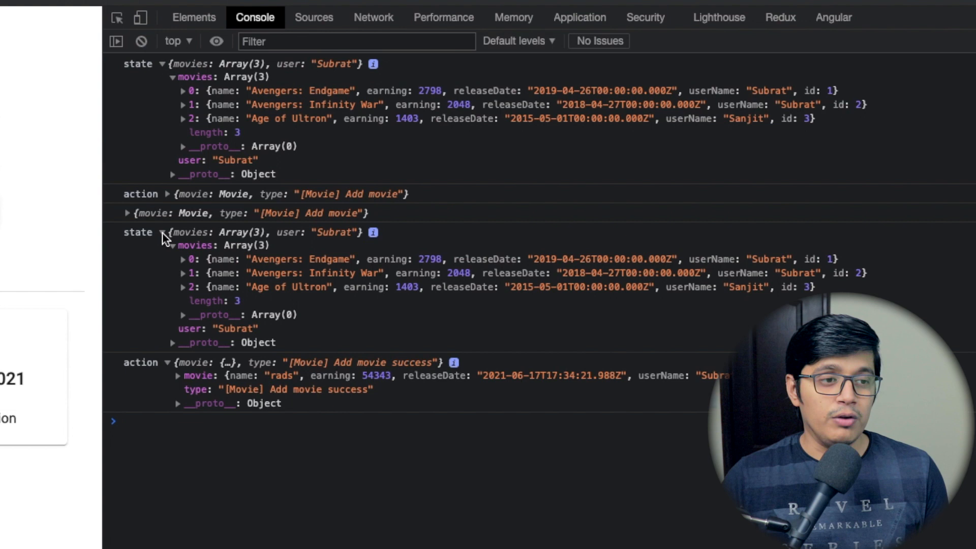
pyautogui.moveTo(187, 287)
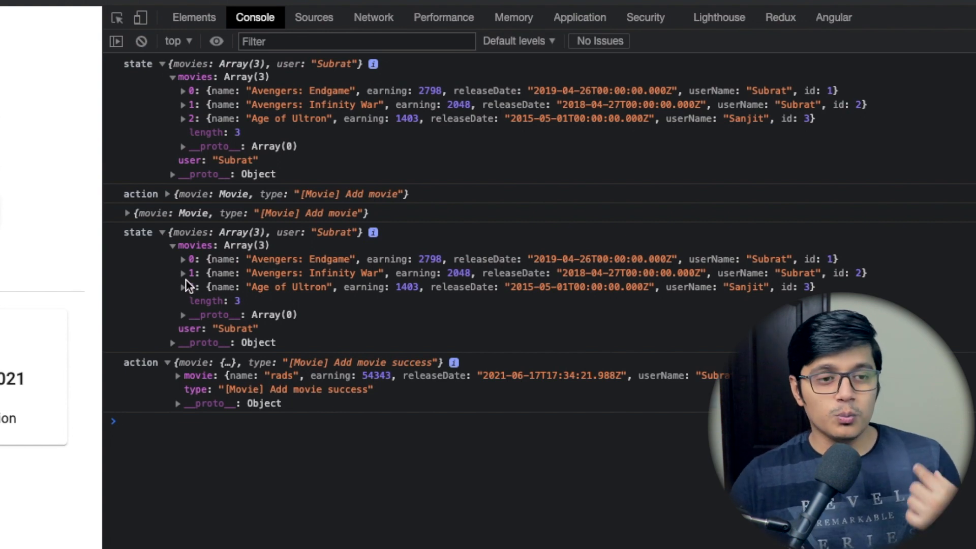
pyautogui.moveTo(215, 287)
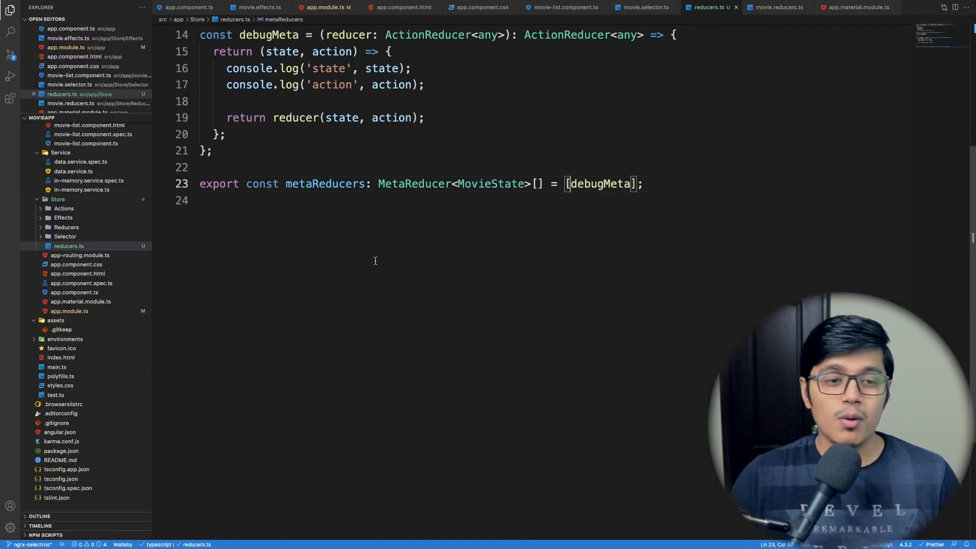
# Make the metaReducers array read environment.production ? null : debugMeta
pyautogui.write('environment.production ?')
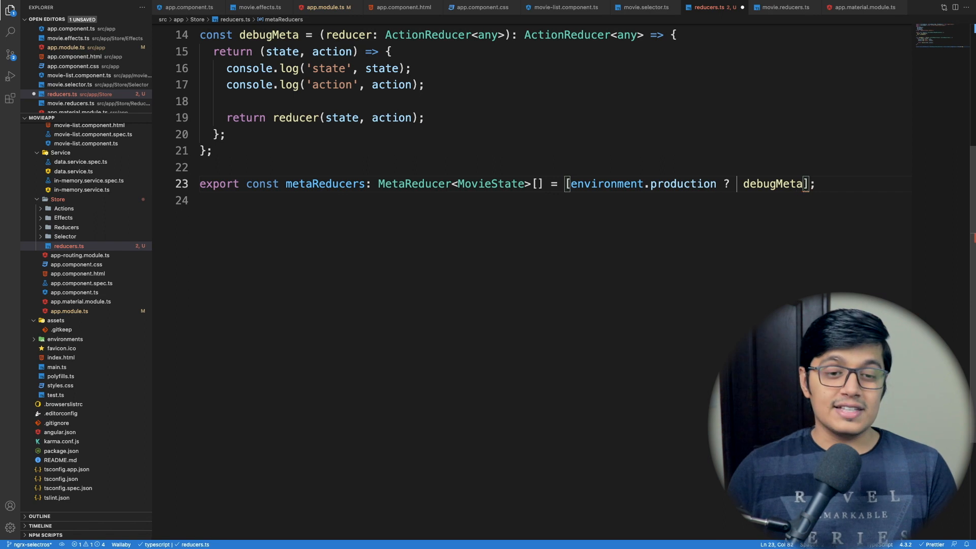
pyautogui.write(':')
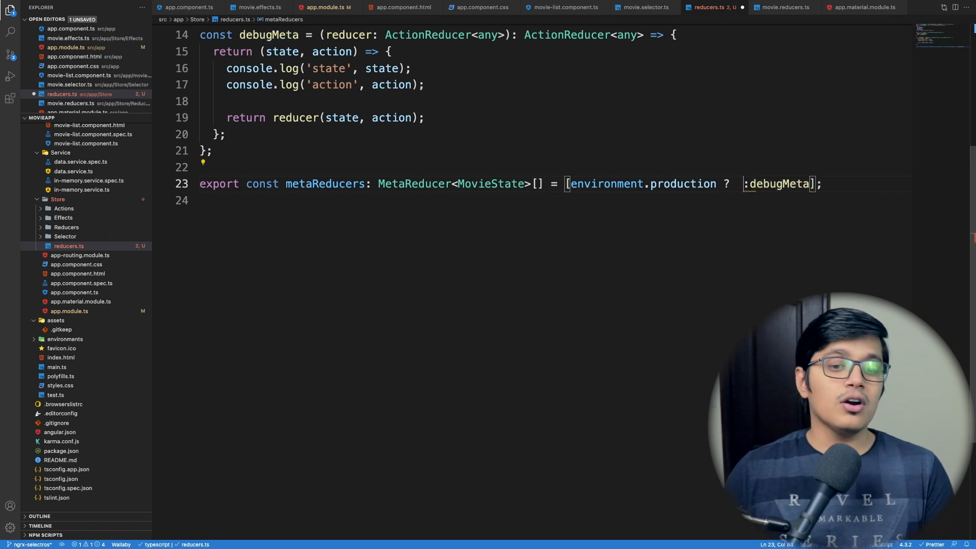
pyautogui.moveTo(546, 193)
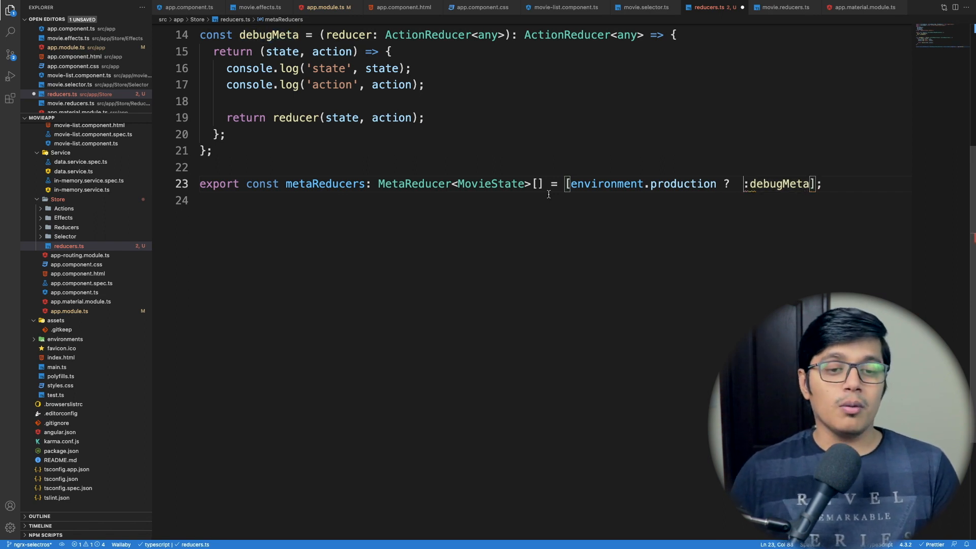
pyautogui.write('null : debugMeta,')
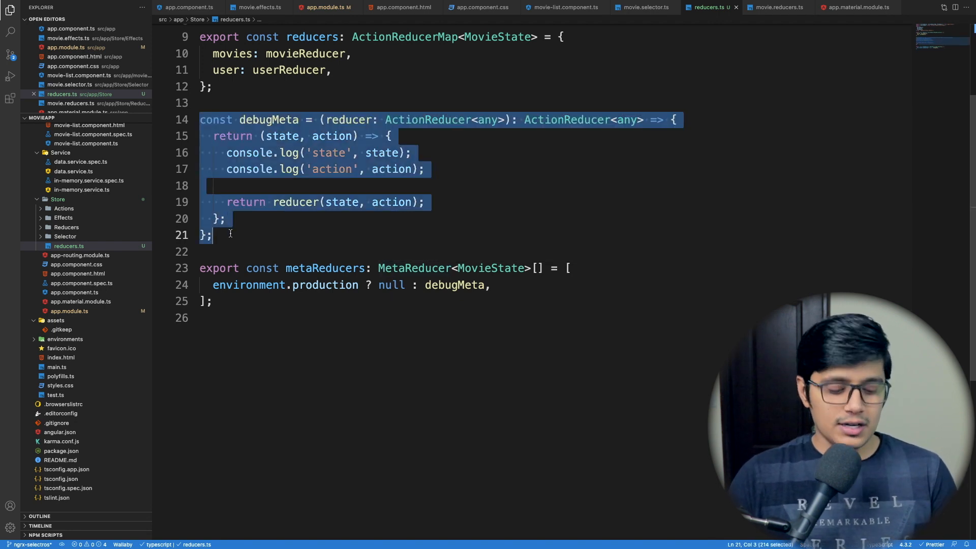
# Paste a copy of debugMeta below as logoutMeta returning only reducer(state, action)
pyautogui.press('Ctrl+V')
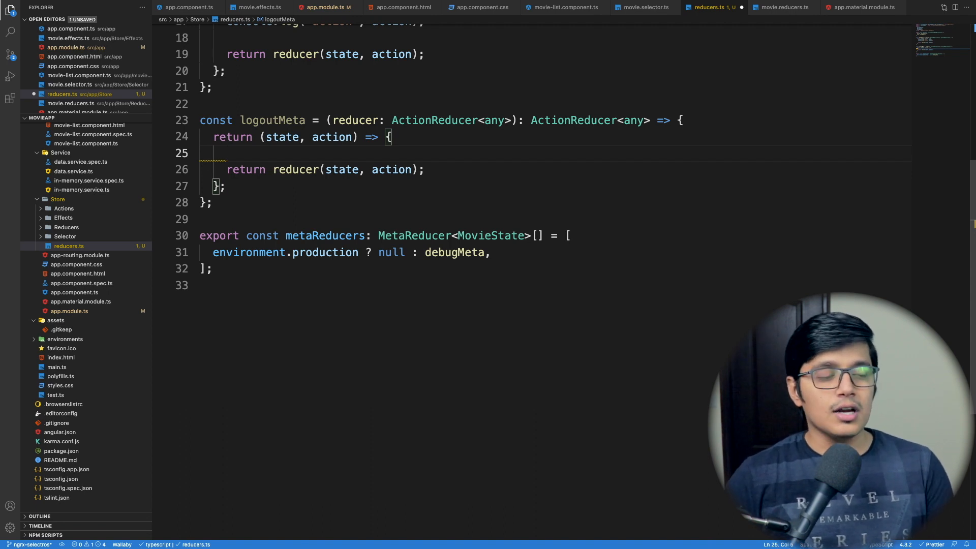
pyautogui.moveTo(240, 149)
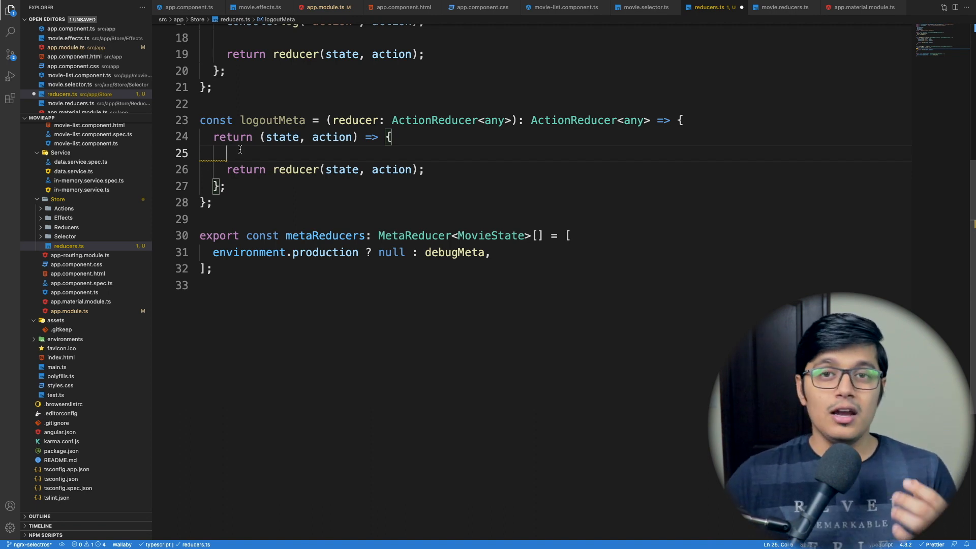
# In movie.action.ts add export const logout = createAction('[User] logout'), then return to reducers.ts
pyautogui.click(78, 218)
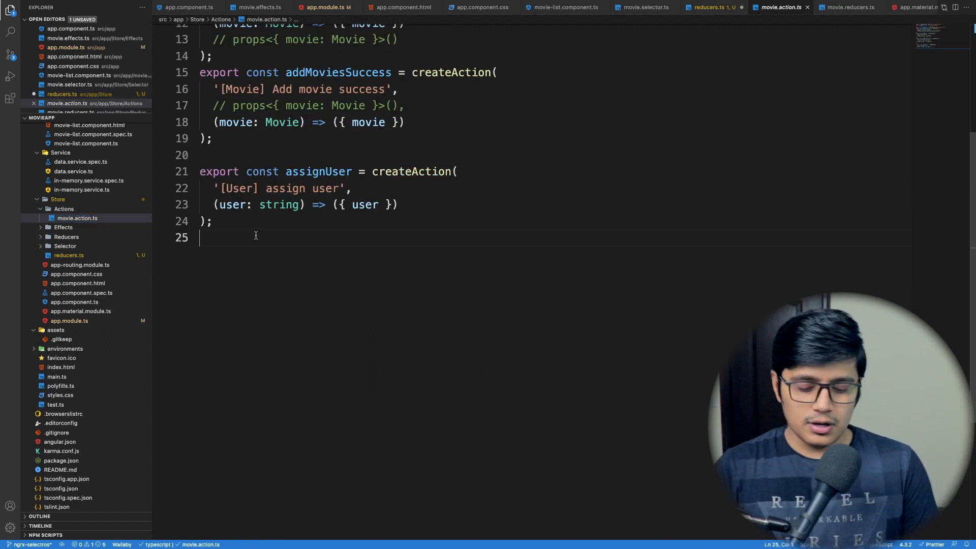
pyautogui.write('export const logoout =')
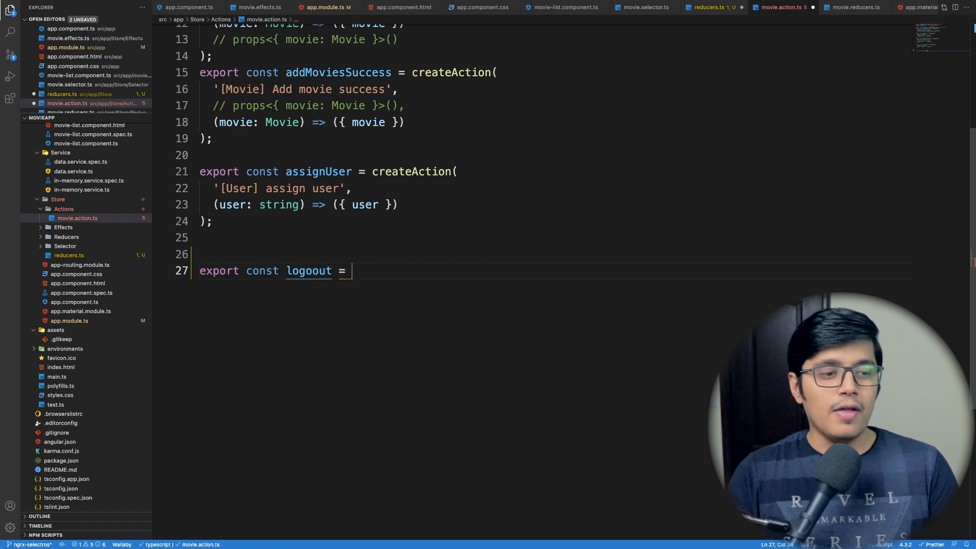
pyautogui.write('createAction')
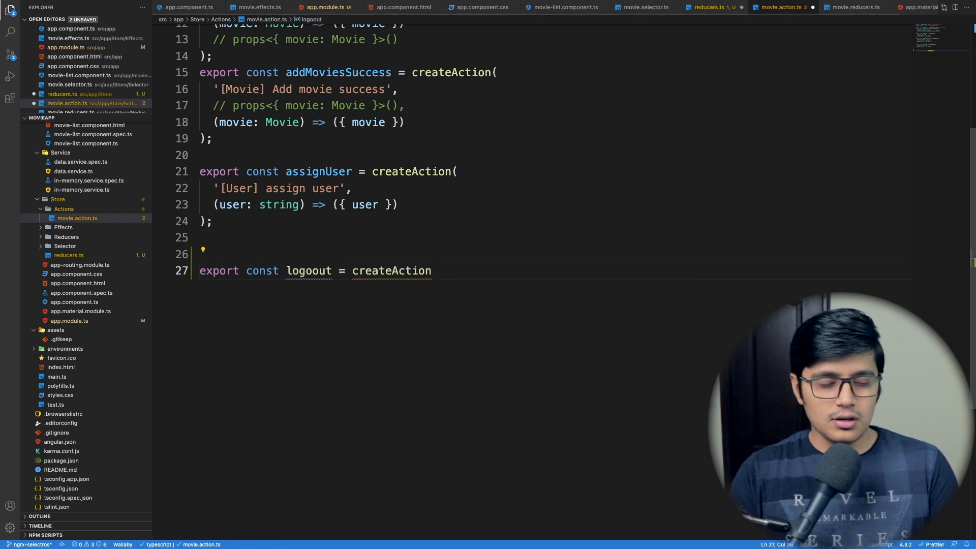
pyautogui.write("('')")
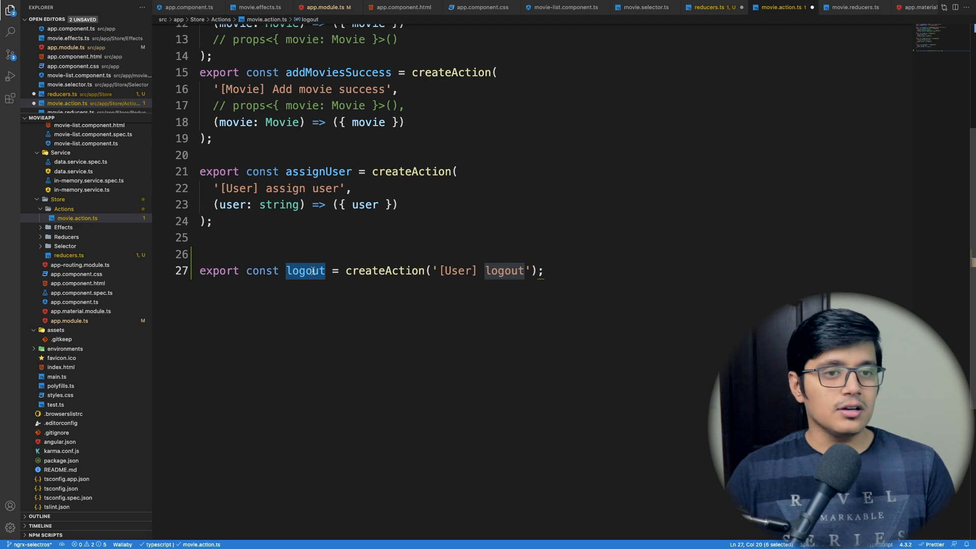
pyautogui.click(711, 7)
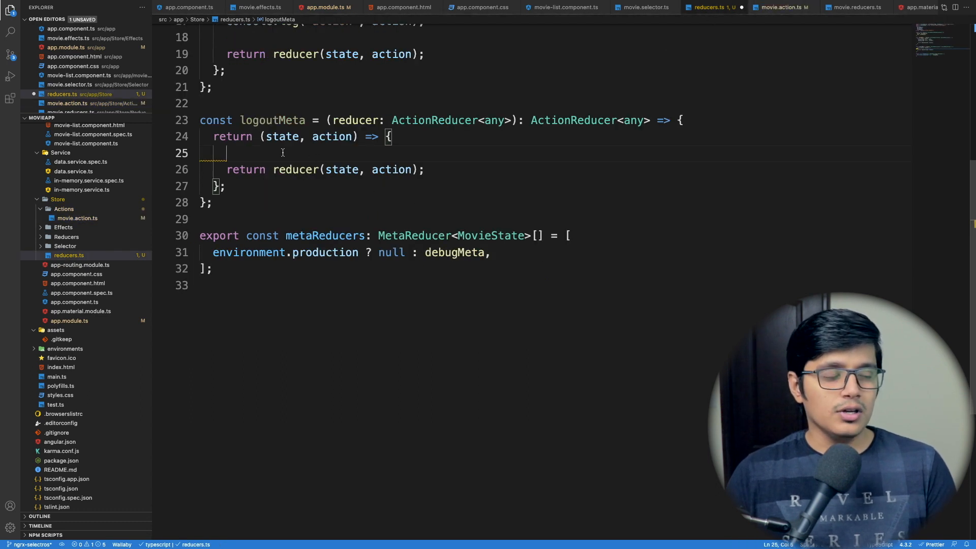
# Make logoutMeta return reducer(undefined, {type: INIT}) when action.type equals logout.type
pyautogui.write('if(a')
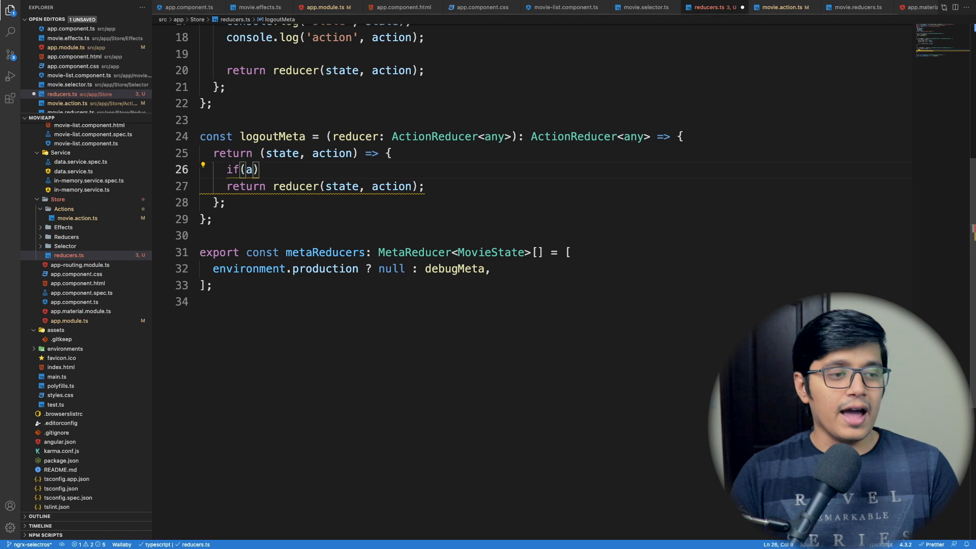
pyautogui.write('ction.type ===')
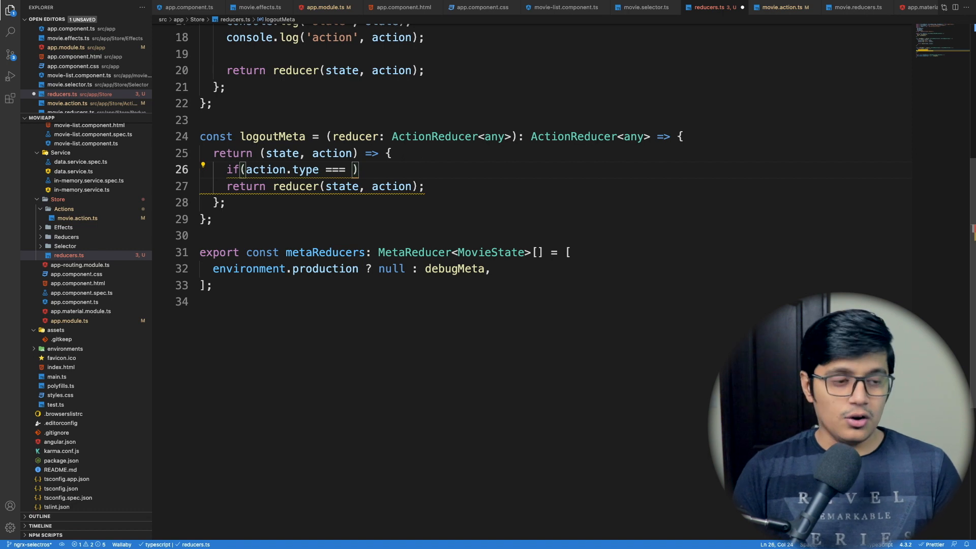
pyautogui.write('logout.type')
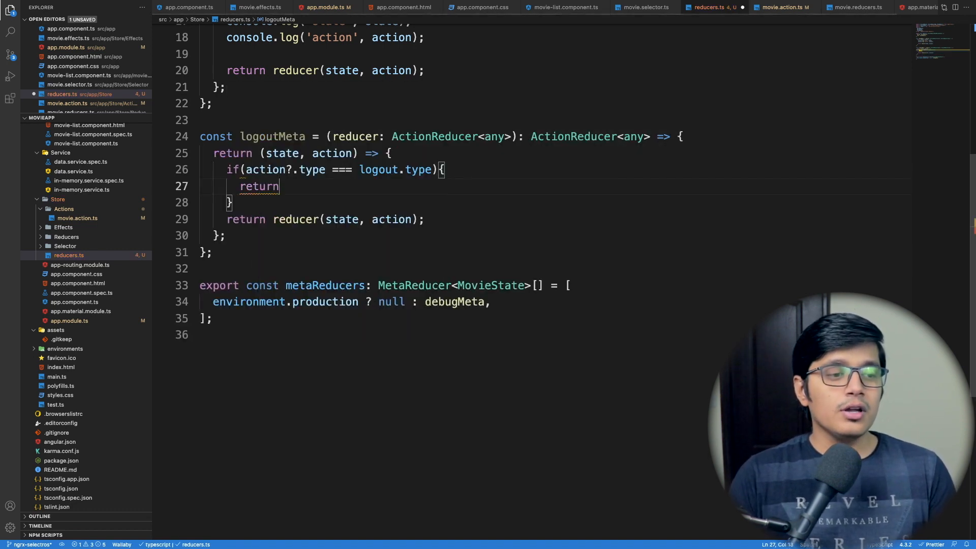
pyautogui.write('re')
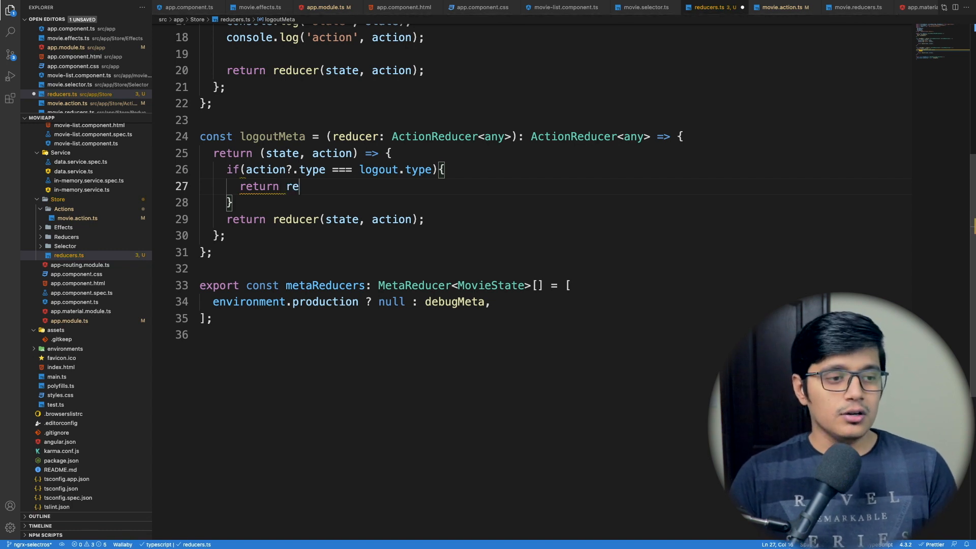
pyautogui.write('ducer(')
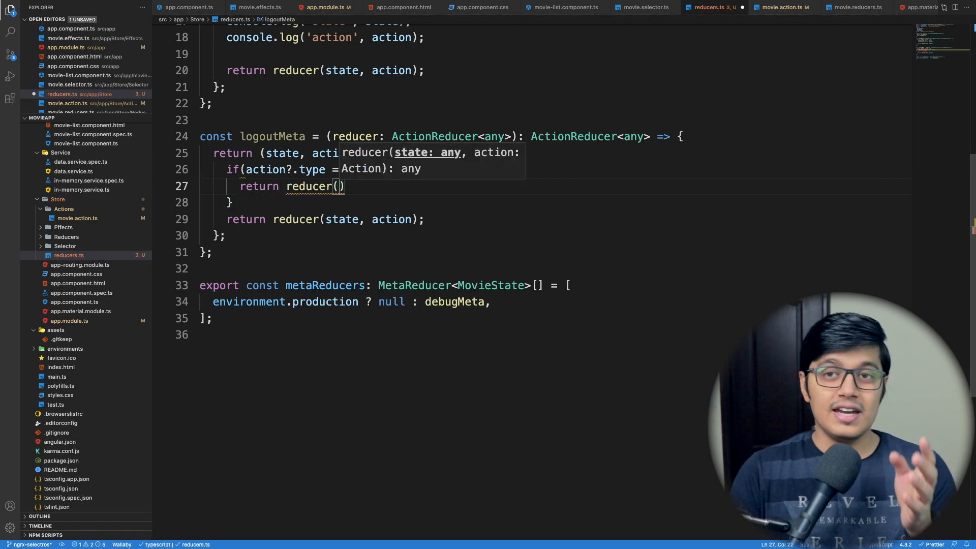
pyautogui.write('undefined, { type: INIT')
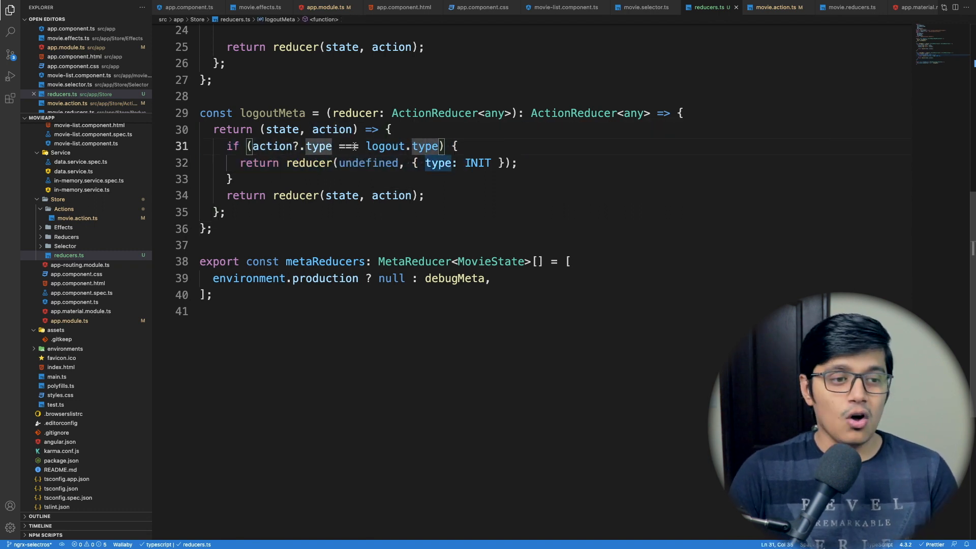
pyautogui.doubleClick(368, 162)
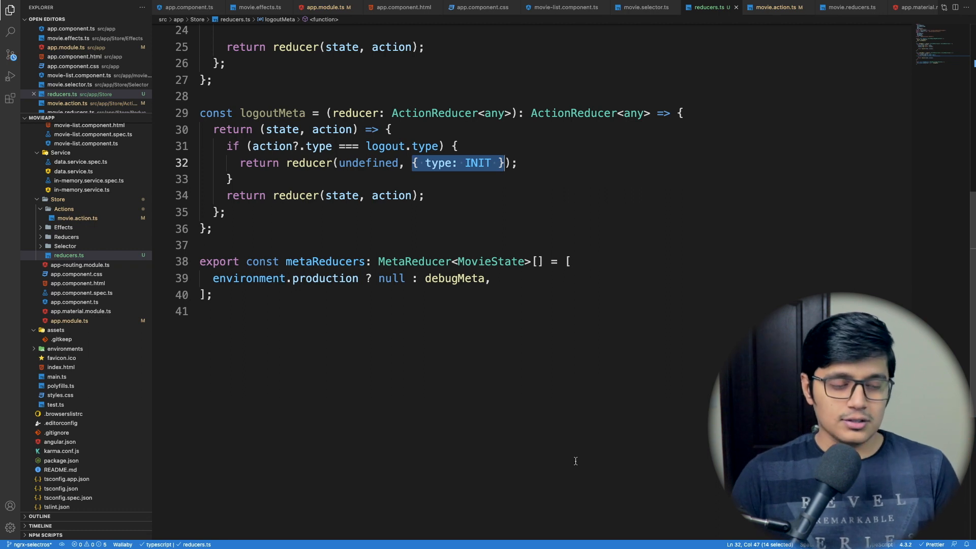
pyautogui.doubleClick(272, 112)
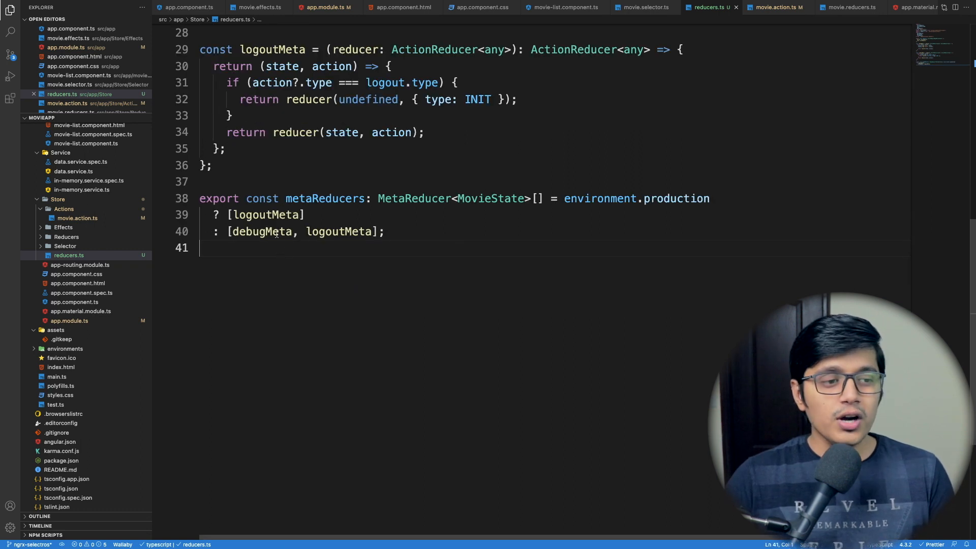
# Rewrite metaReducers as an environment.production ternary registering debugMeta and logoutMeta outside production
pyautogui.doubleClick(638, 198)
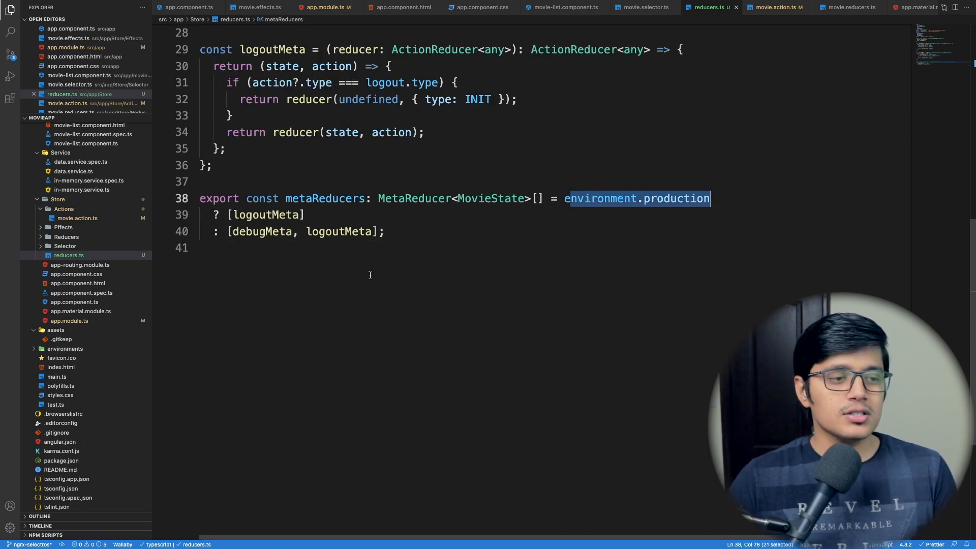
pyautogui.doubleClick(265, 215)
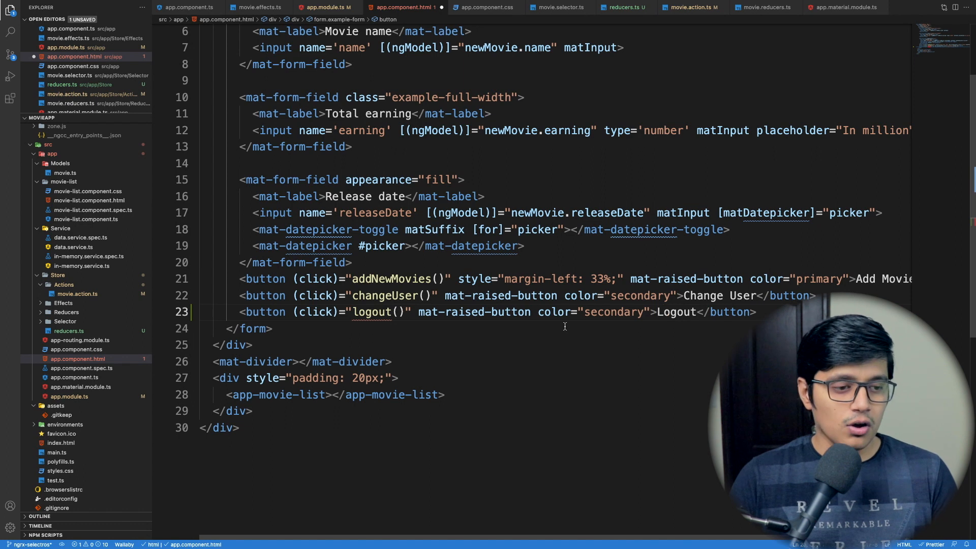
# Add a mat-raised-button labelled Logout with (click)="logout()" in app.component.html
pyautogui.doubleClick(373, 311)
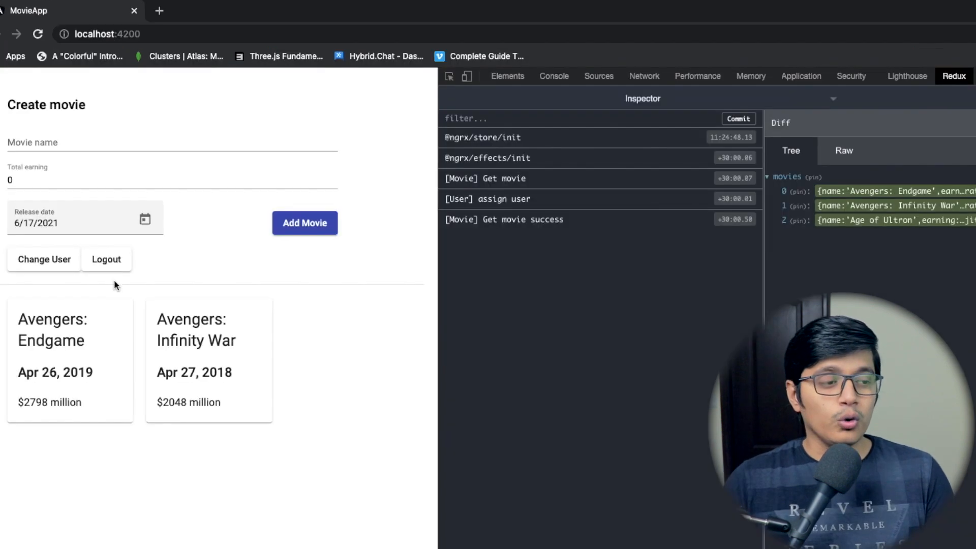
pyautogui.moveTo(114, 268)
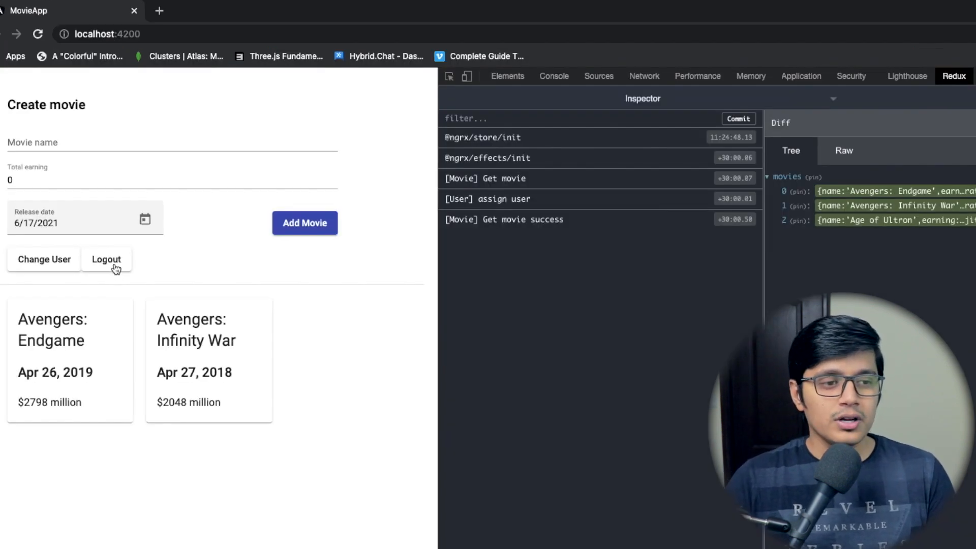
# Log out in the movie app and inspect the [User] logout action's diff clearing movies and user
pyautogui.click(106, 259)
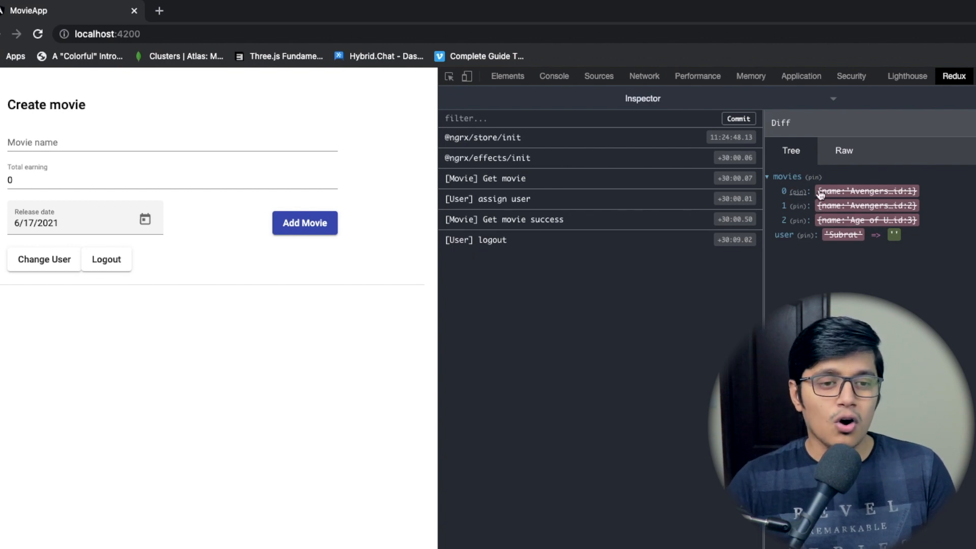
pyautogui.moveTo(794, 243)
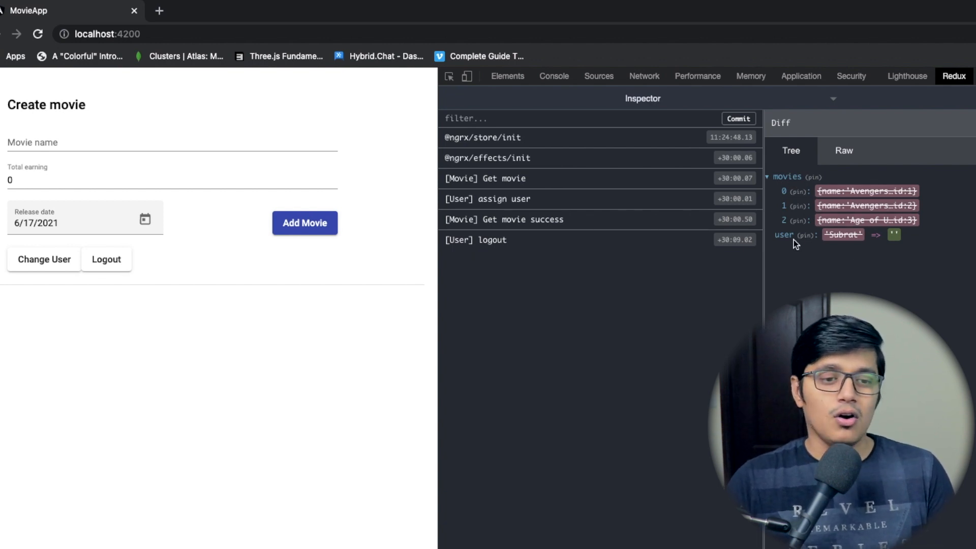
pyautogui.moveTo(635, 286)
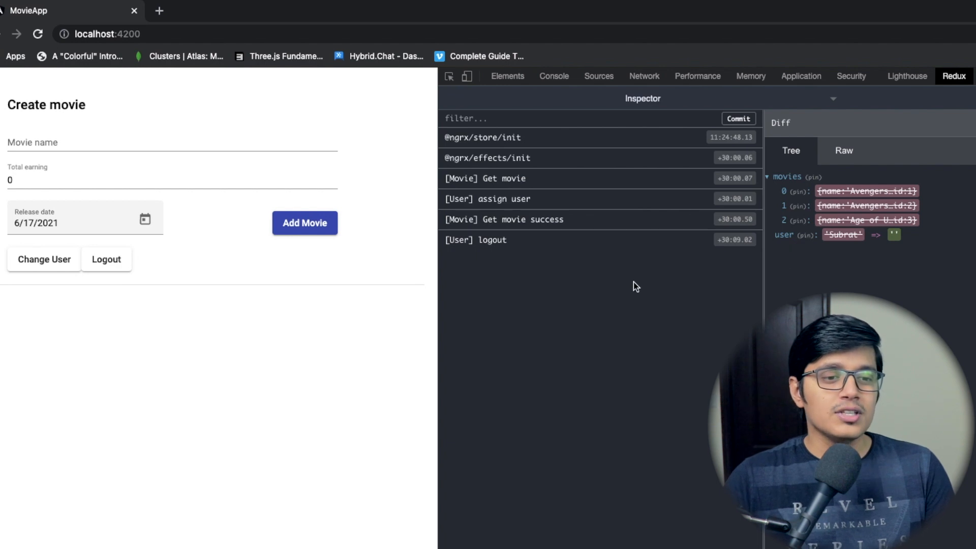
pyautogui.click(504, 220)
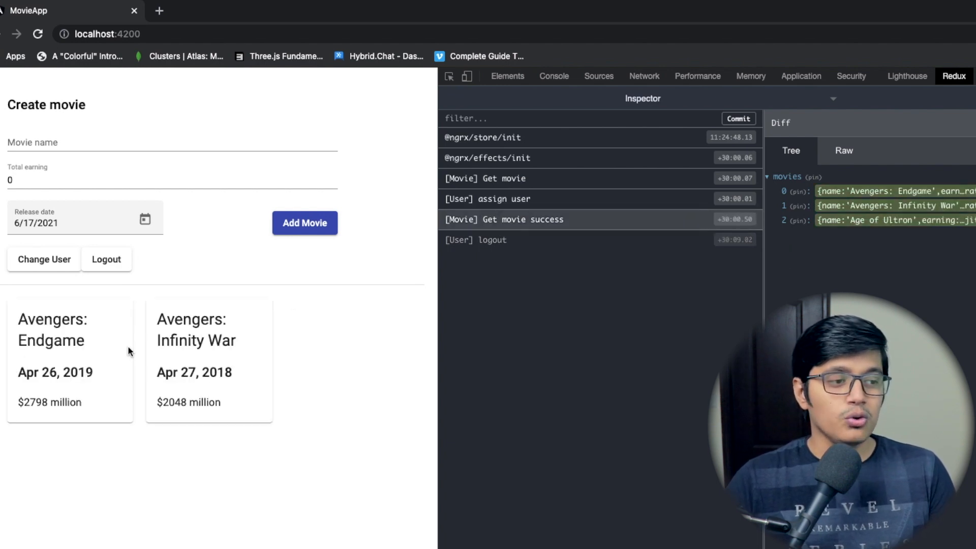
pyautogui.moveTo(556, 266)
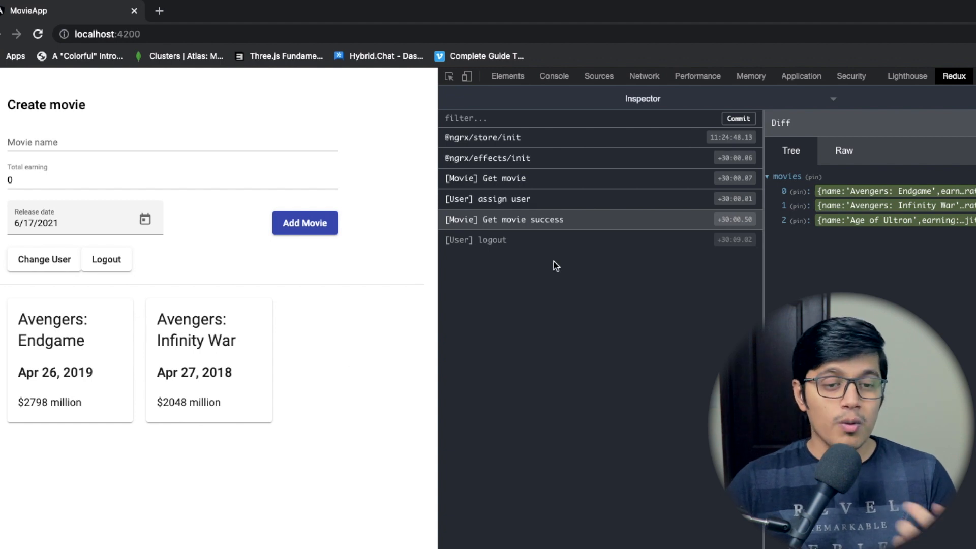
pyautogui.moveTo(619, 346)
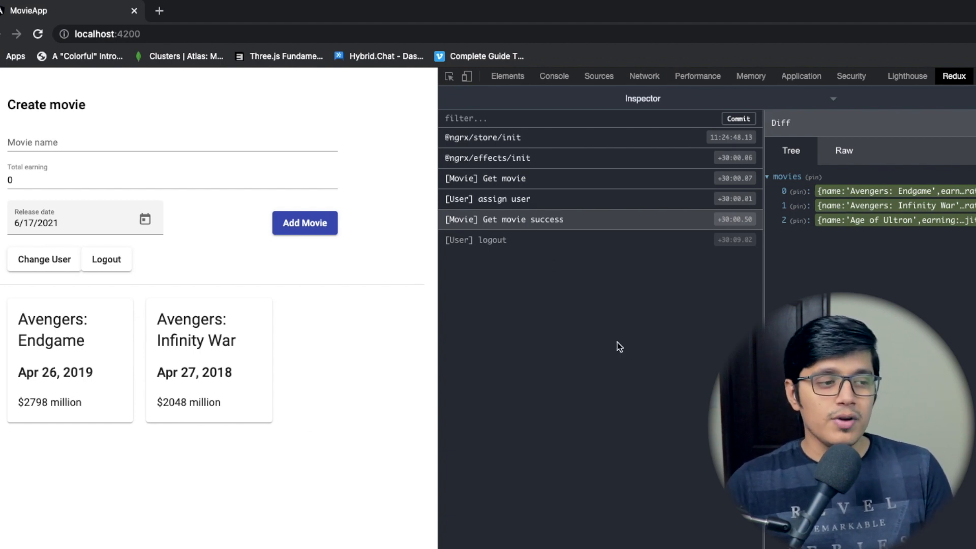
pyautogui.moveTo(132, 420)
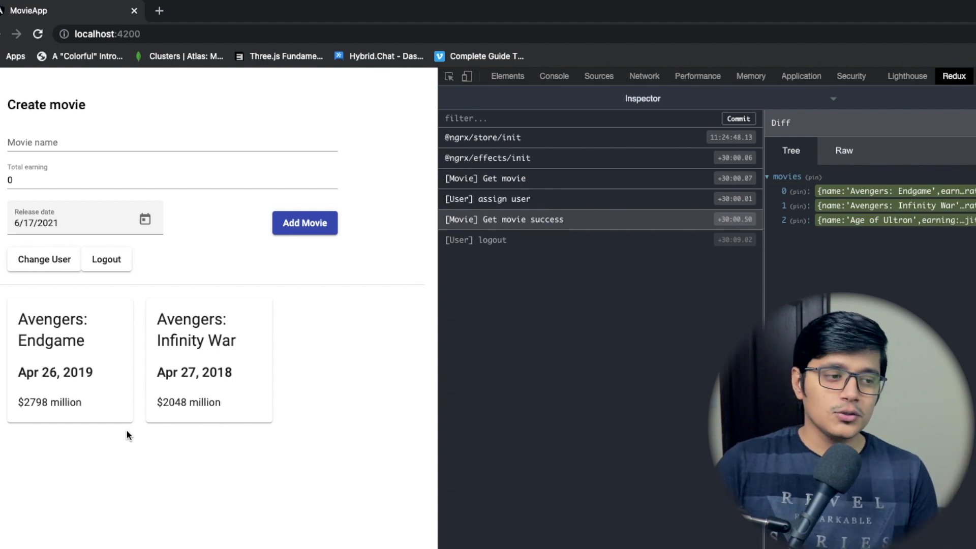
pyautogui.moveTo(525, 248)
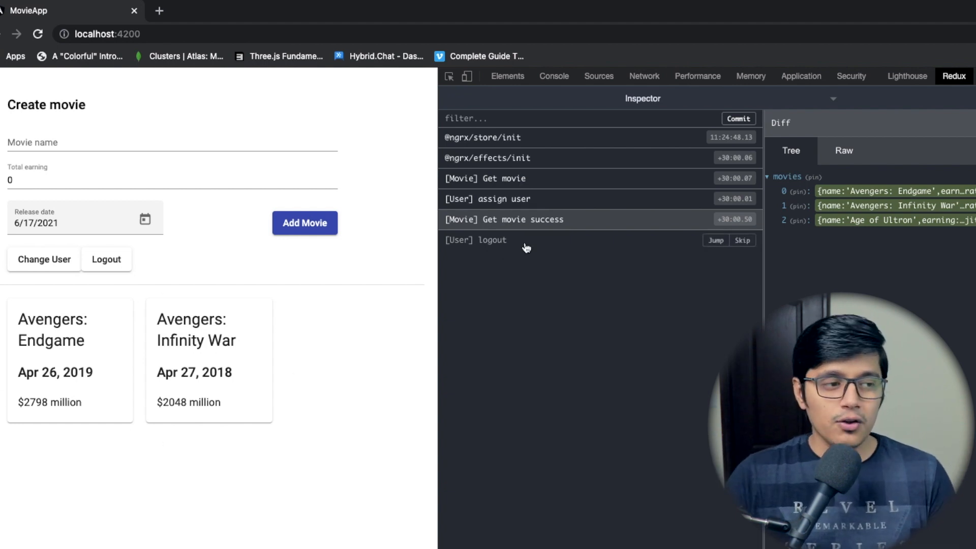
pyautogui.click(492, 240)
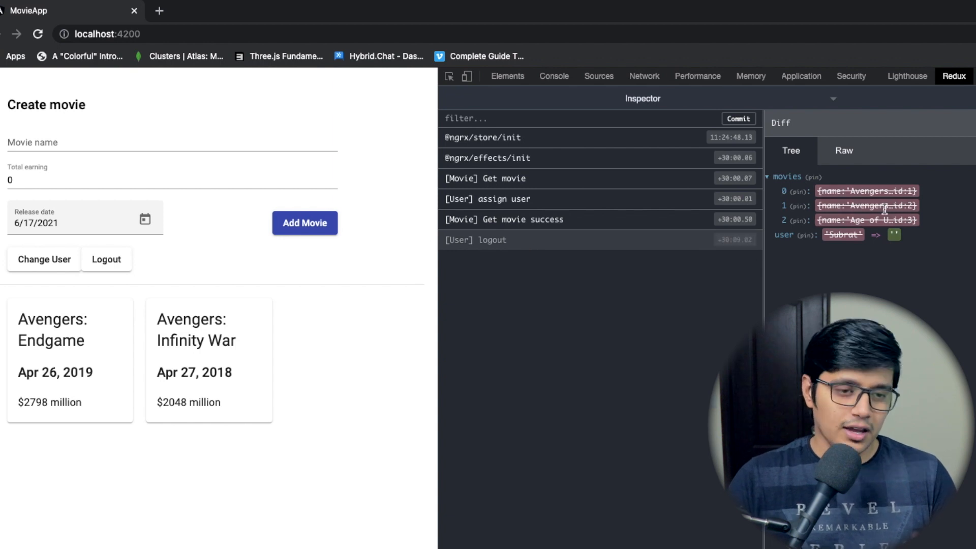
pyautogui.moveTo(961, 354)
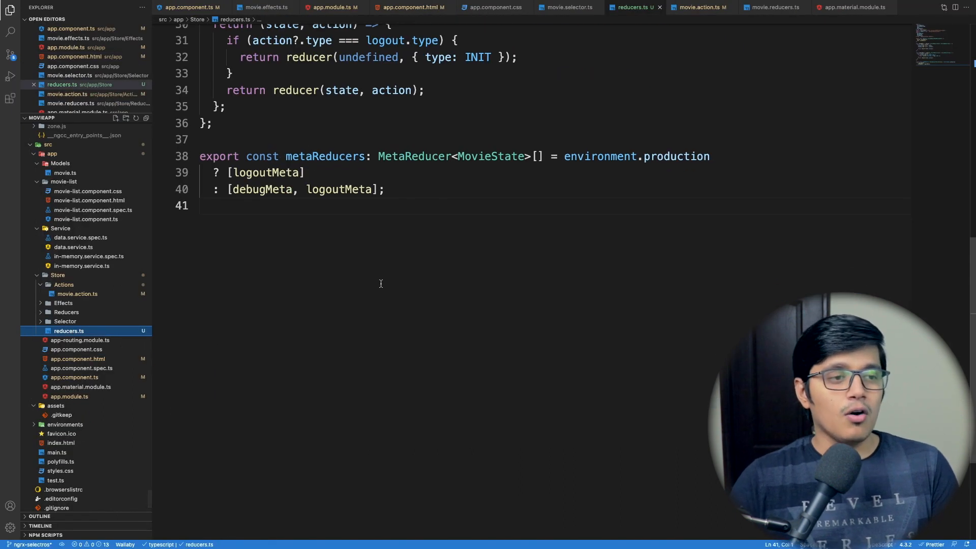
# Scroll reducers.ts up to show debugMeta, logoutMeta and the environment-based metaReducers array
pyautogui.scroll(3)
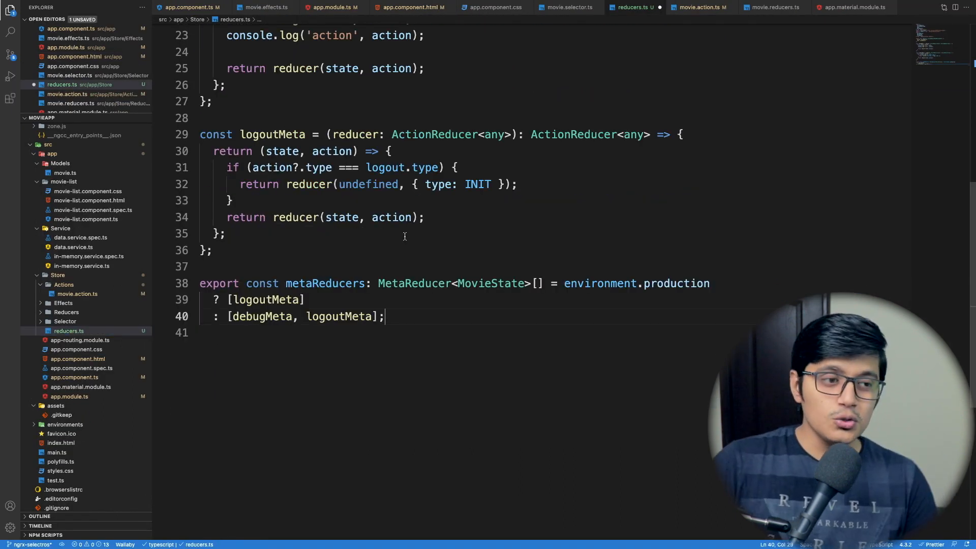
pyautogui.scroll(3)
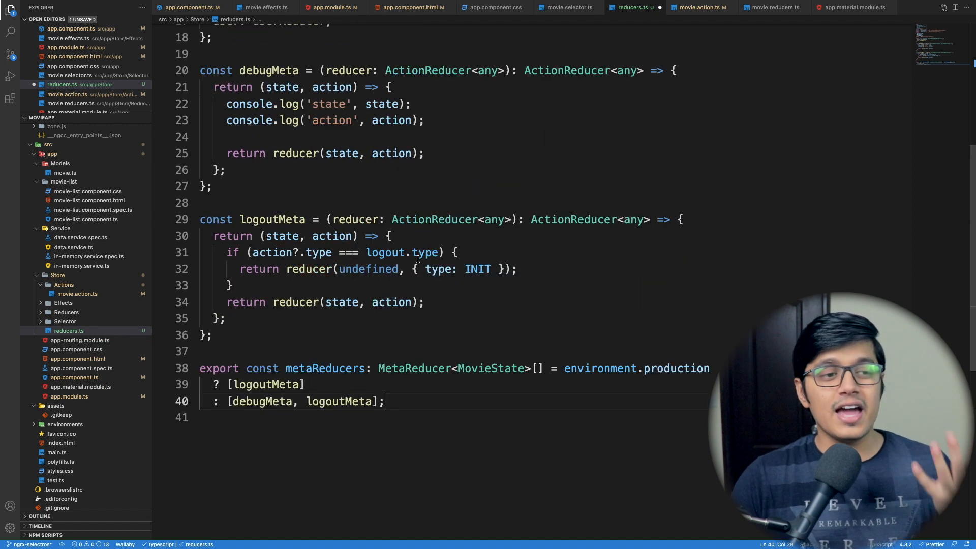
pyautogui.scroll(3)
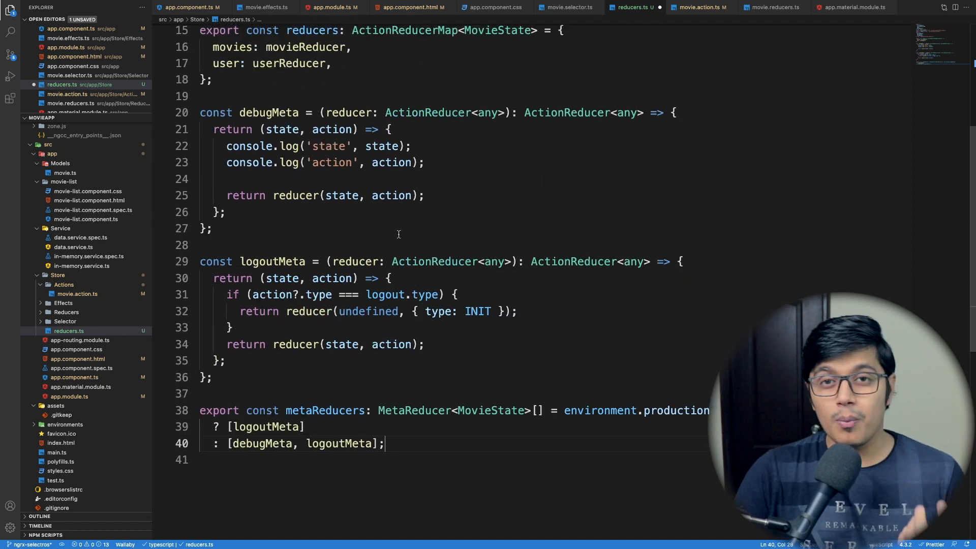